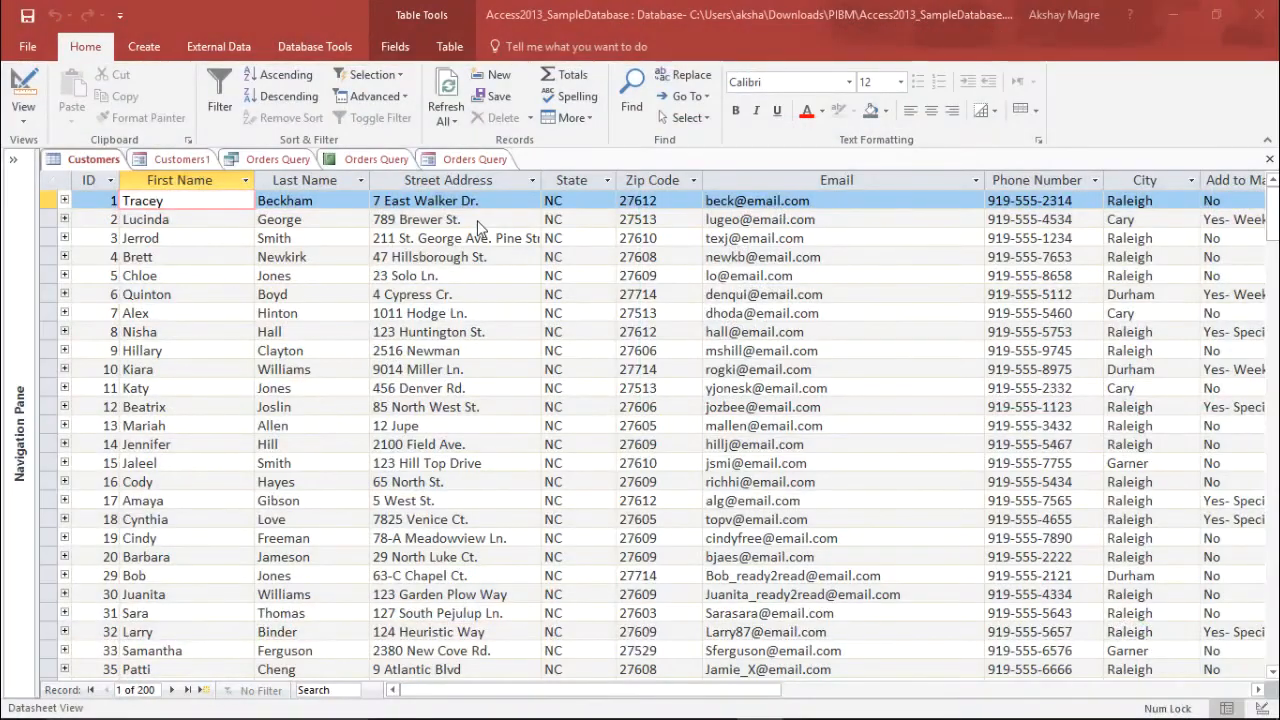
- Switch to the Orders Query form in Layout View and select the Zip Code text box
left_click(474, 159)
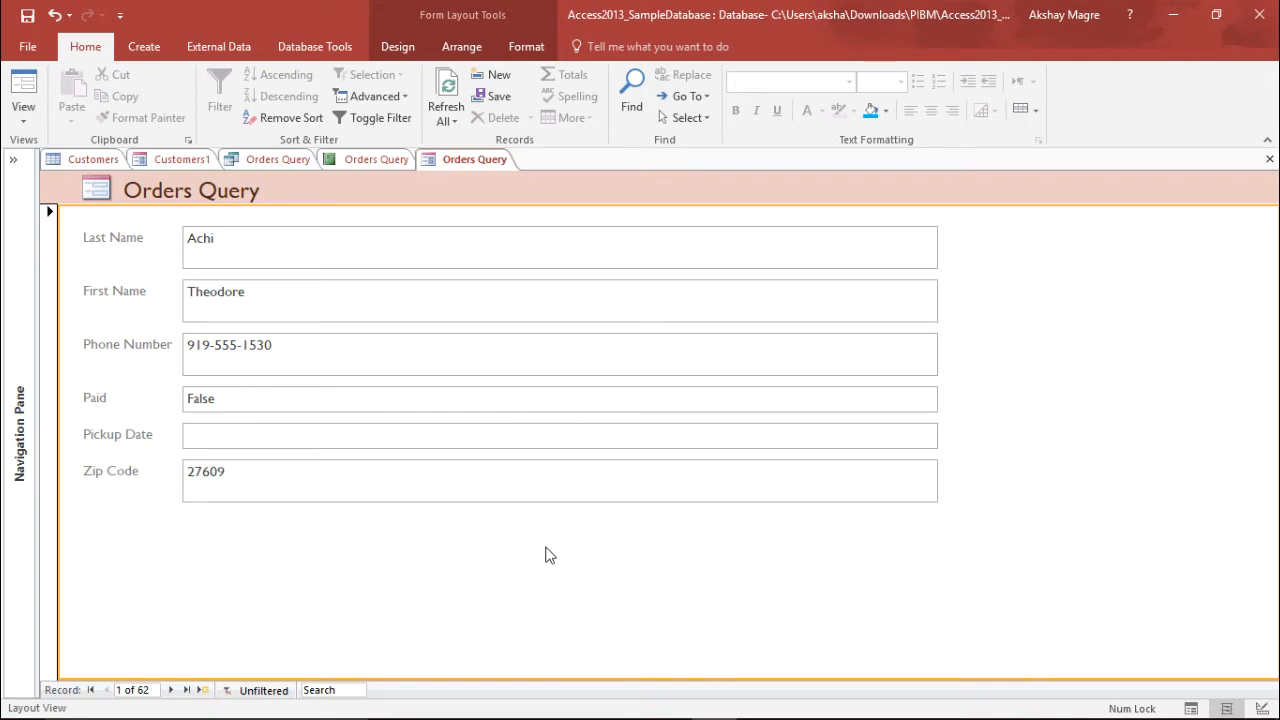
mouse_move(613, 258)
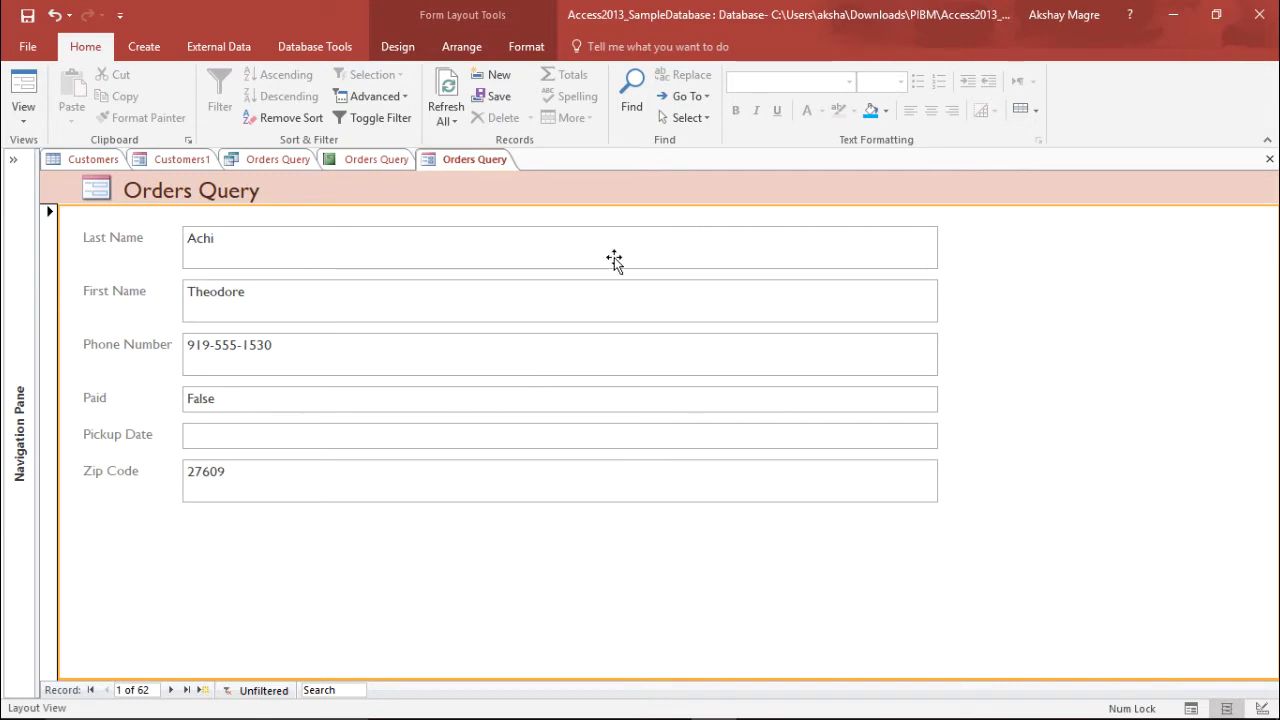
mouse_move(430, 28)
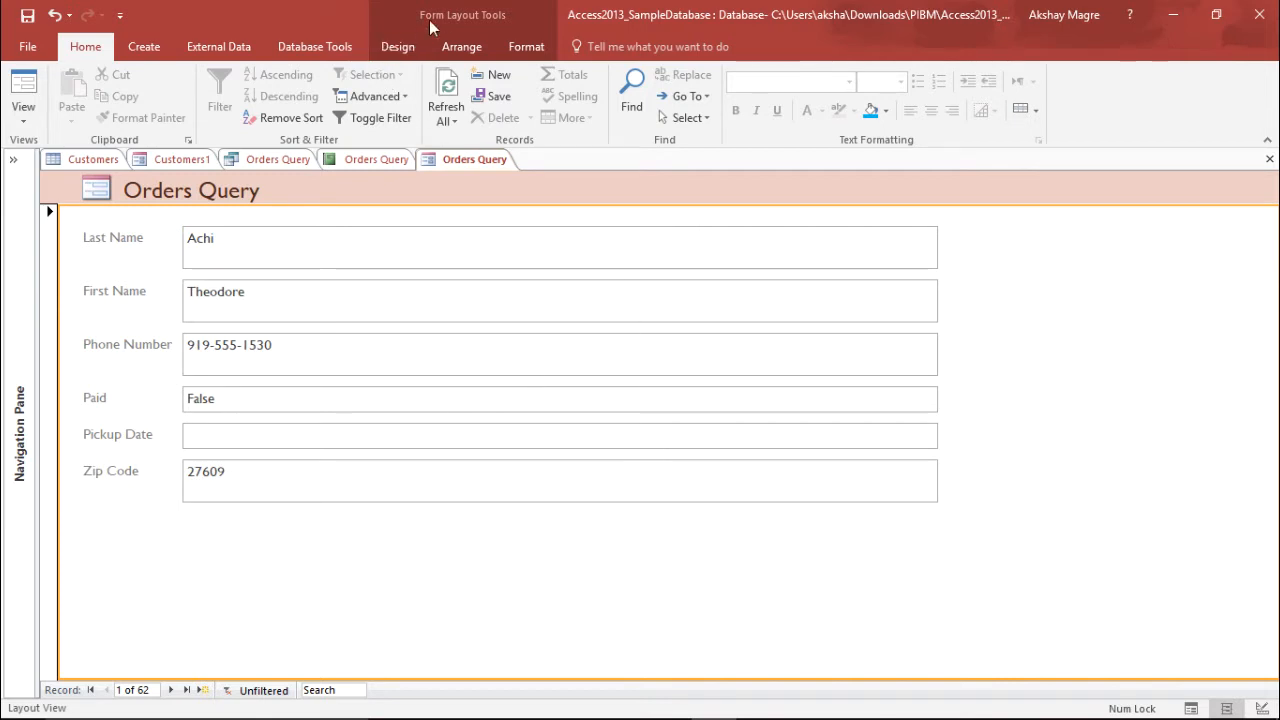
left_click(397, 46)
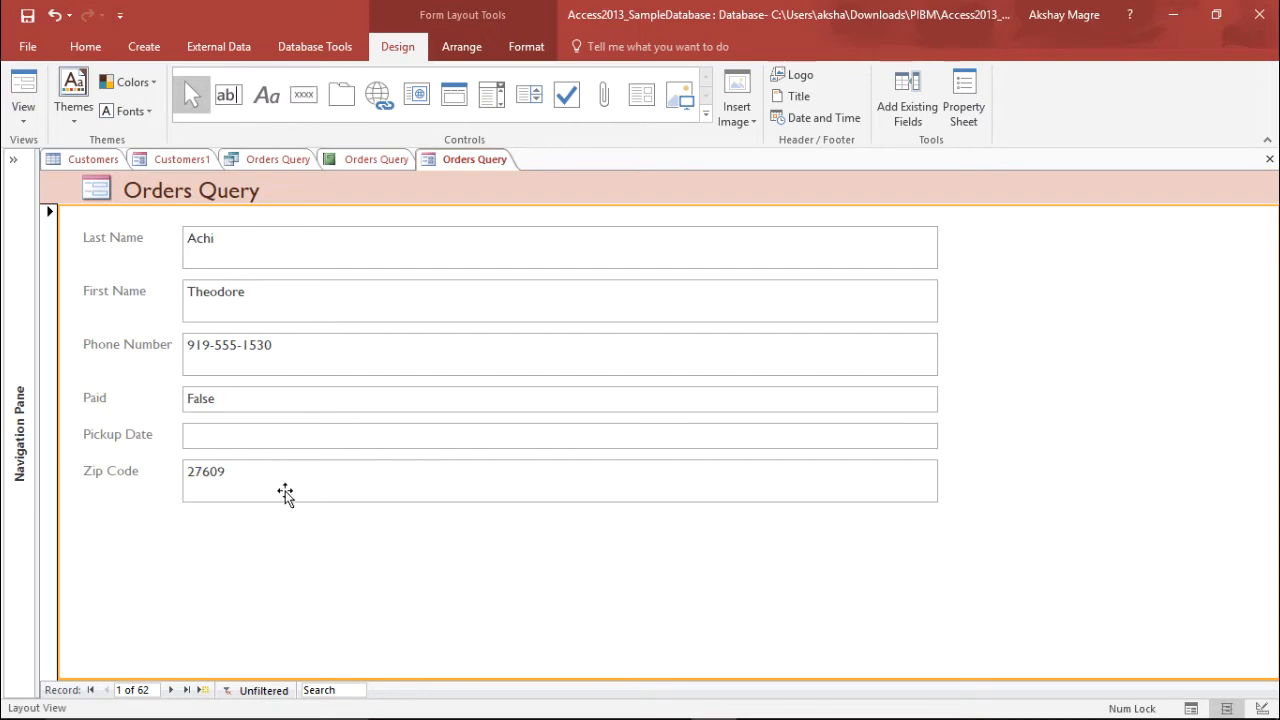
left_click(560, 480)
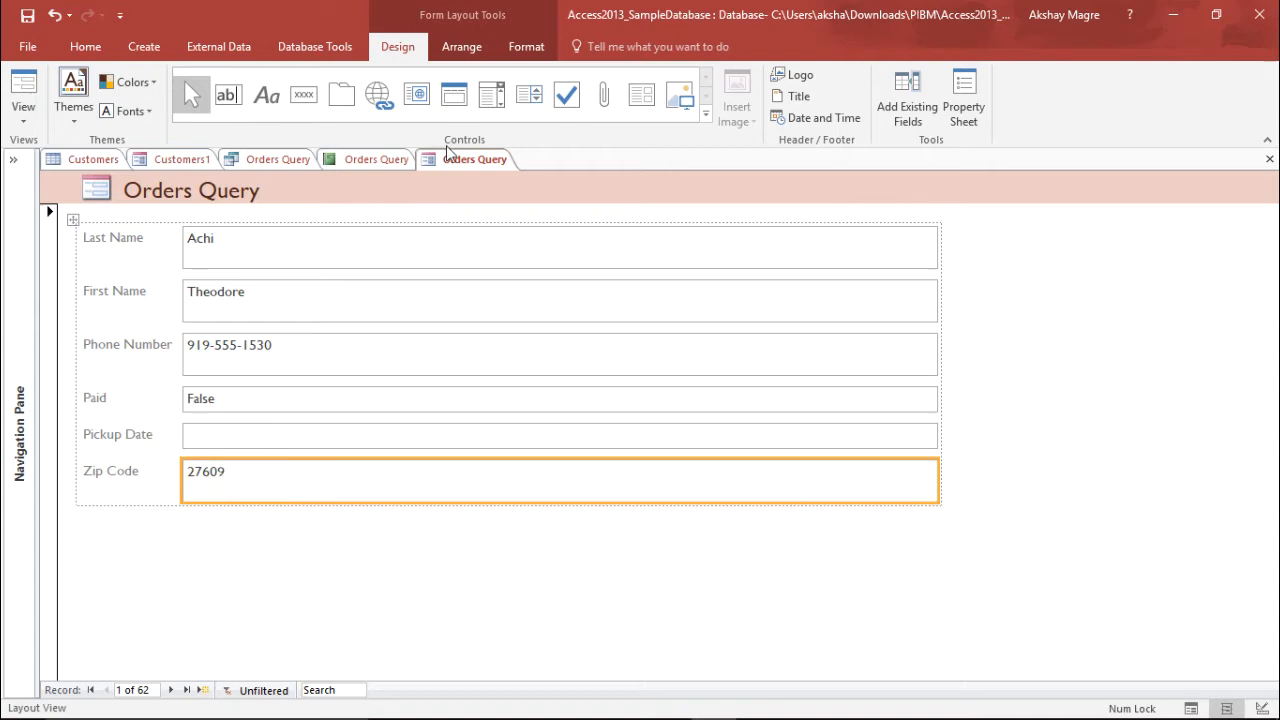
- Insert an empty layout row below the Zip Code field
left_click(461, 46)
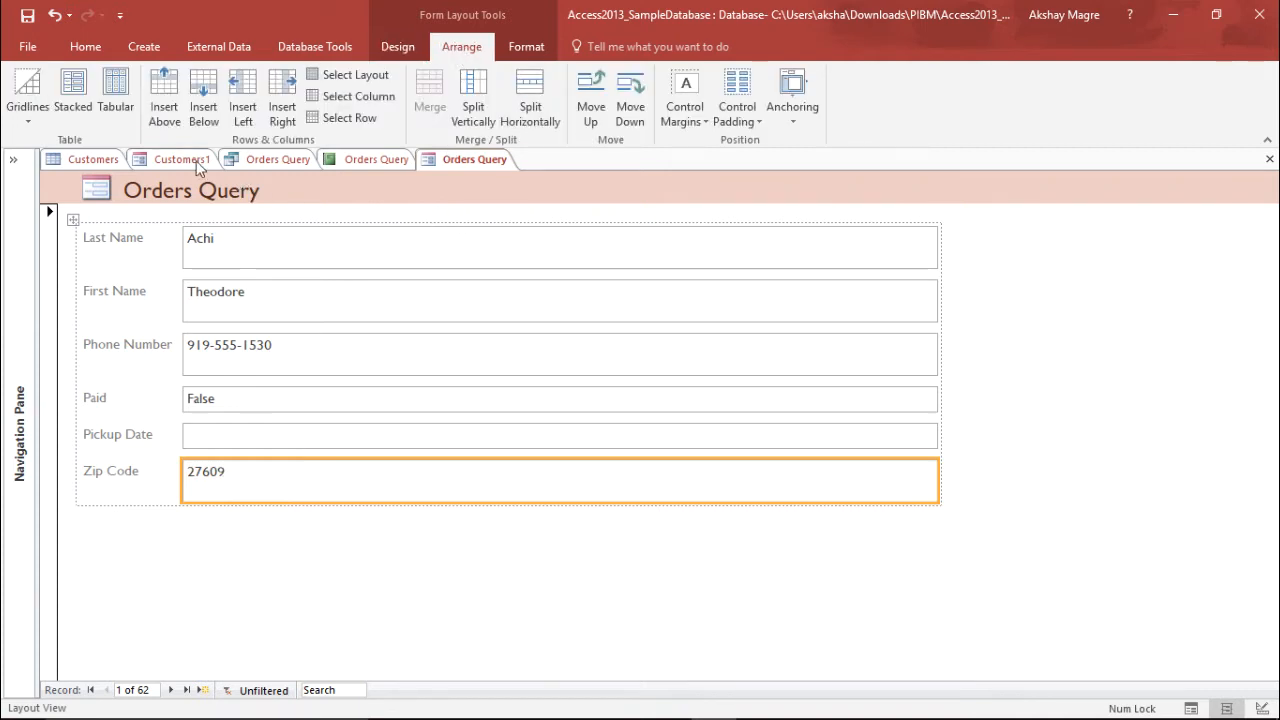
mouse_move(487, 57)
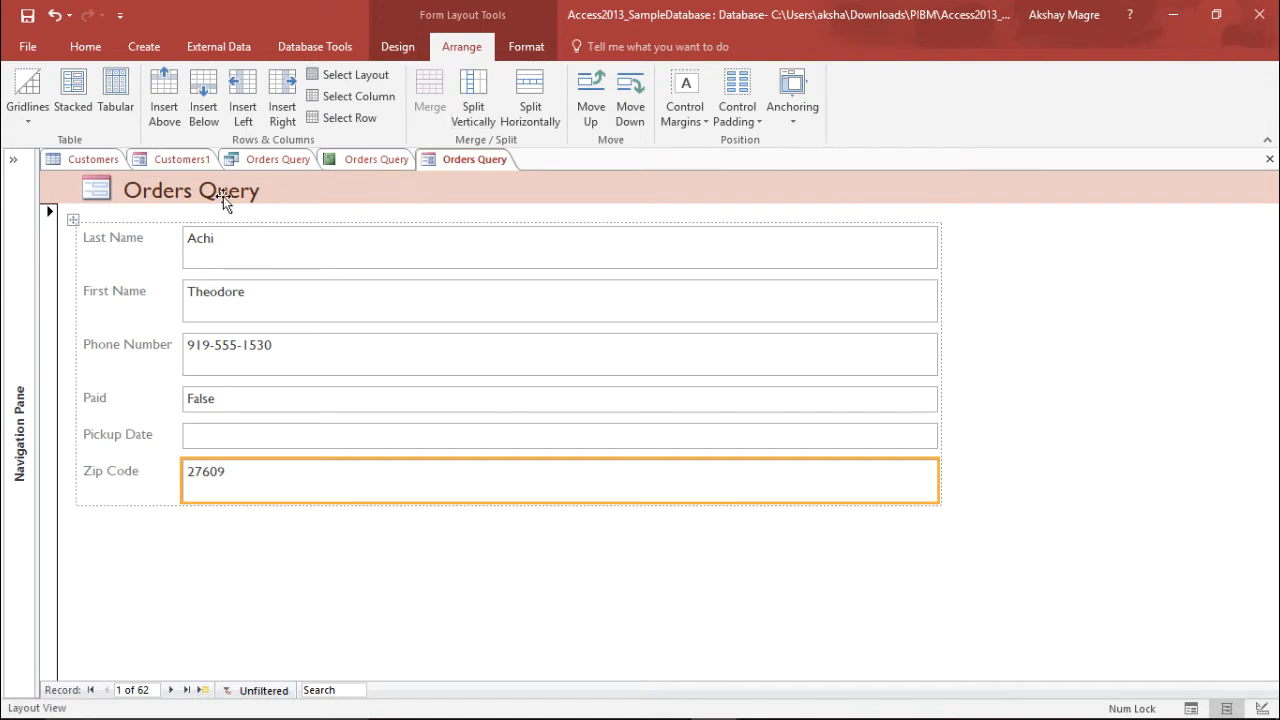
mouse_move(203, 95)
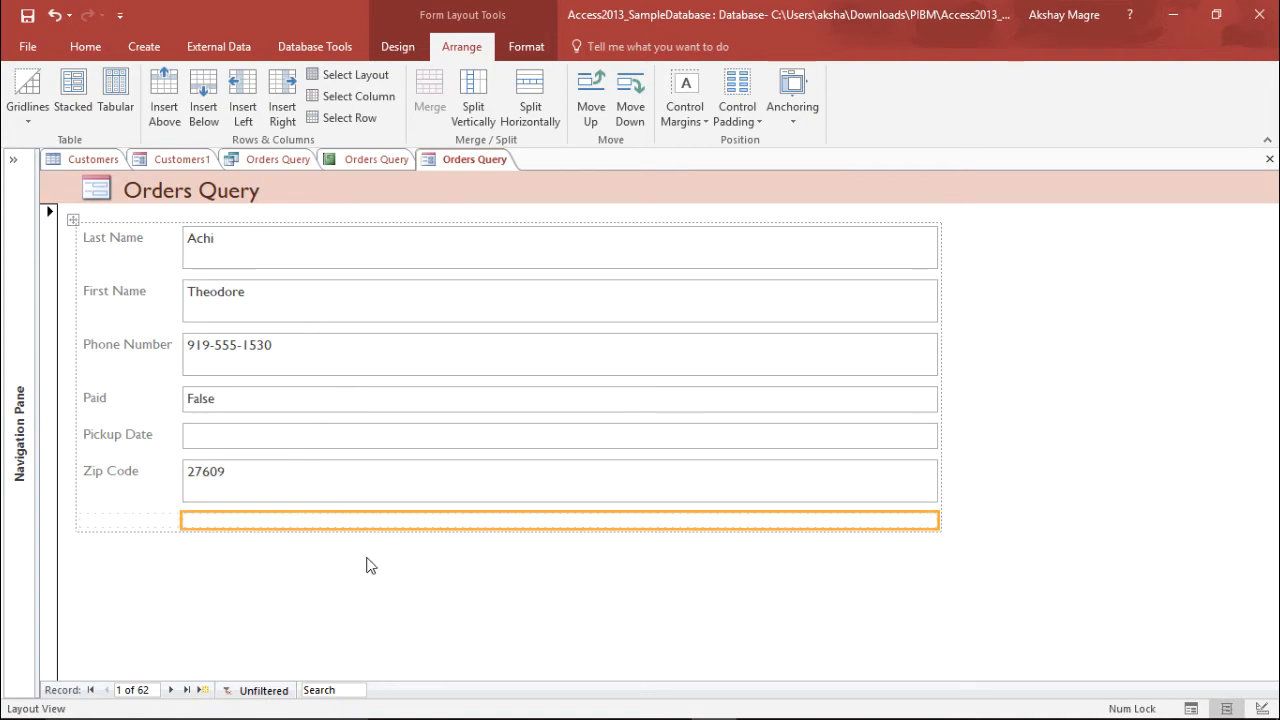
left_click(397, 46)
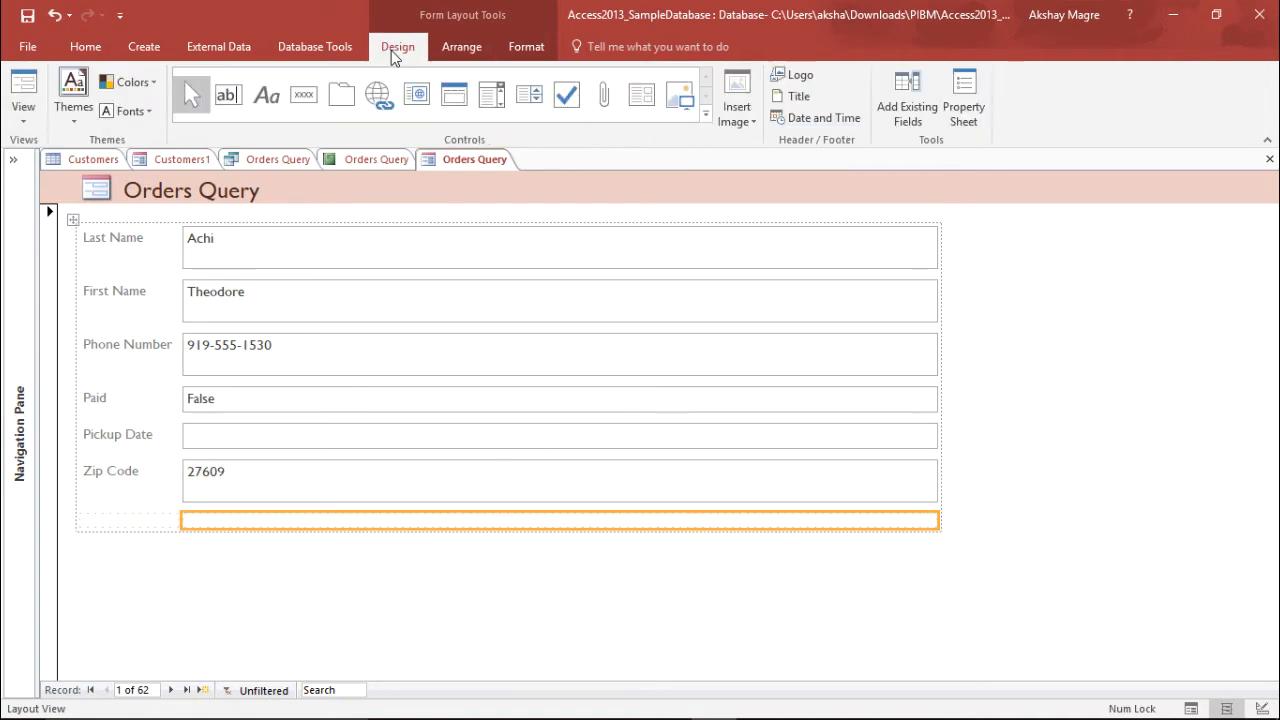
mouse_move(304, 94)
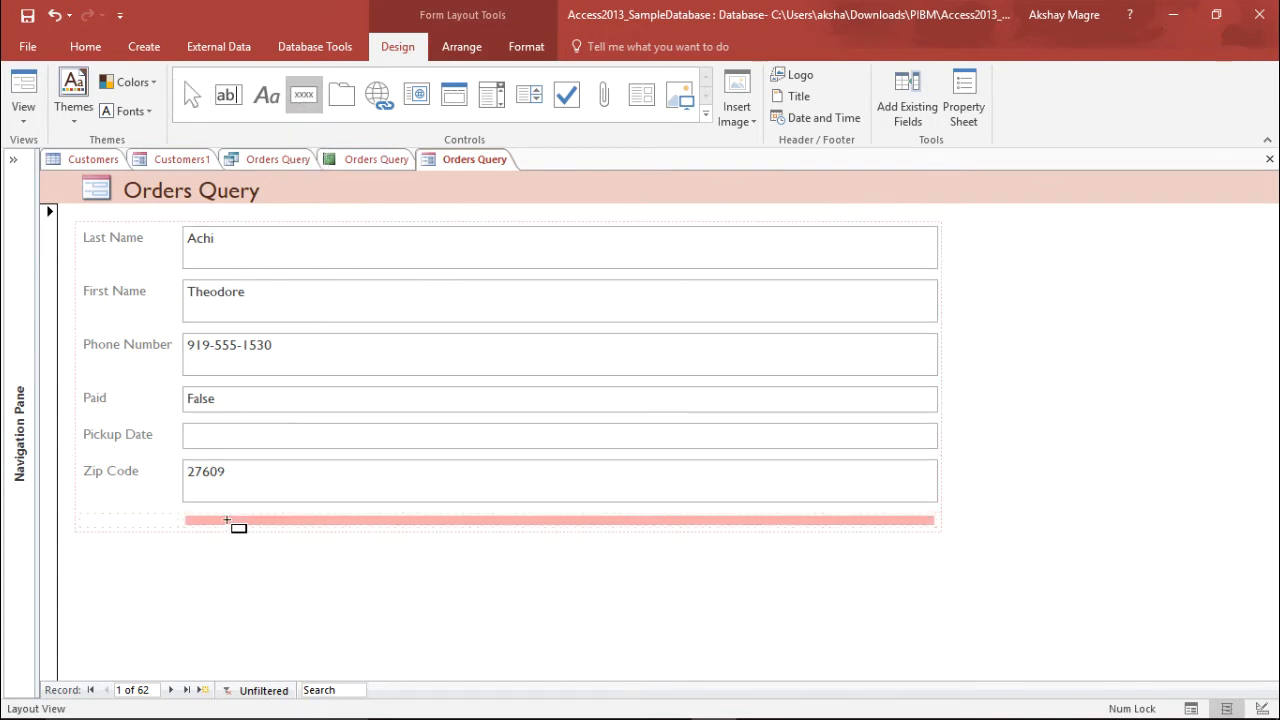
- Place a command button set to Record Navigation > Go To First Record with a picture
left_click(225, 519)
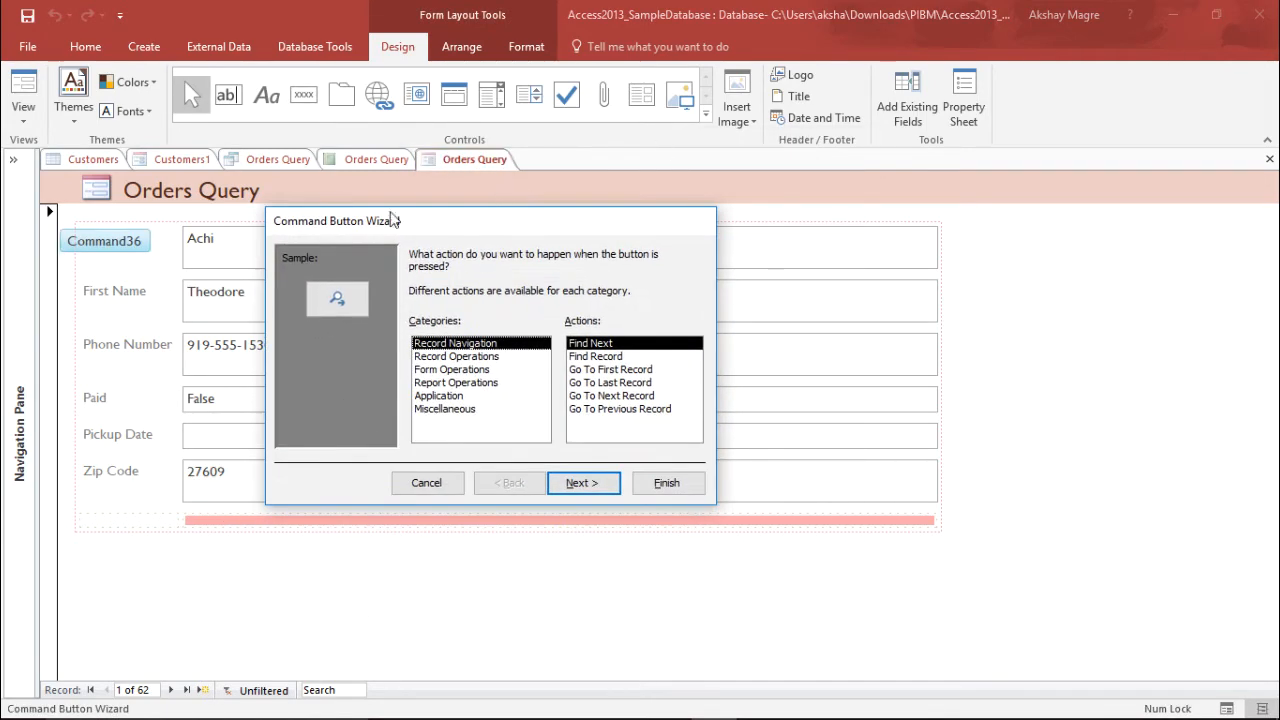
mouse_move(500, 394)
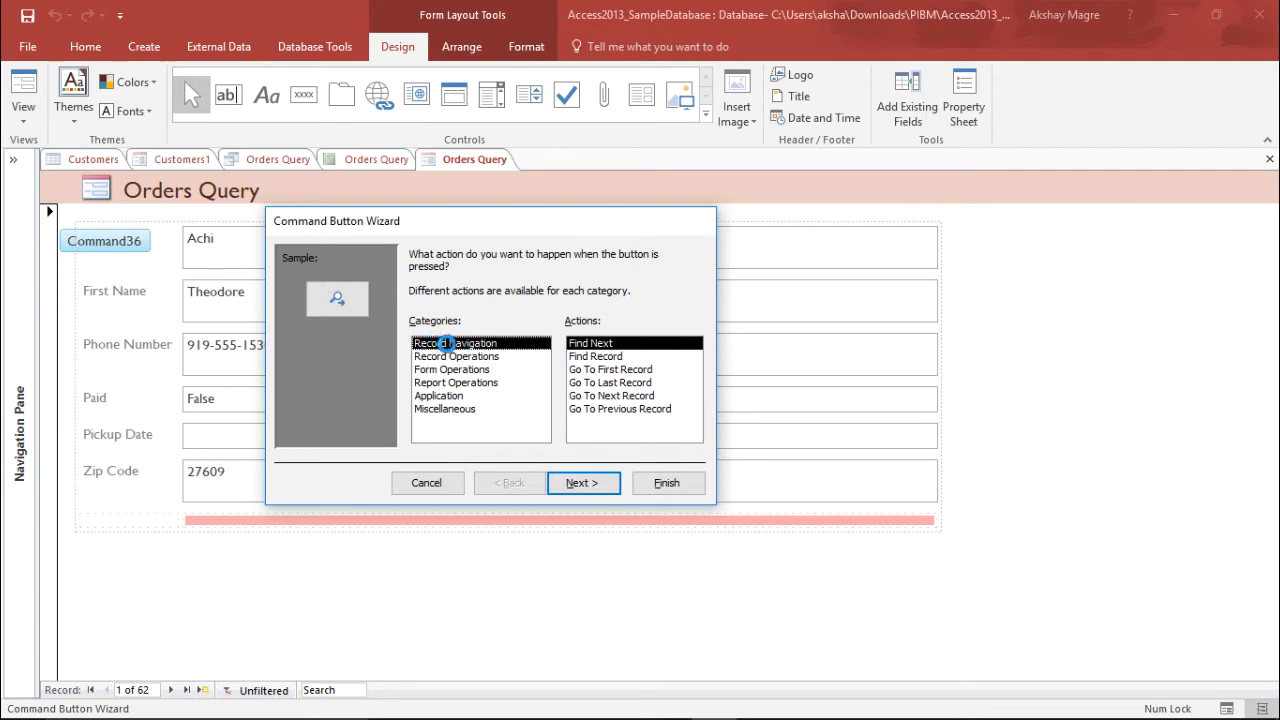
left_click(610, 369)
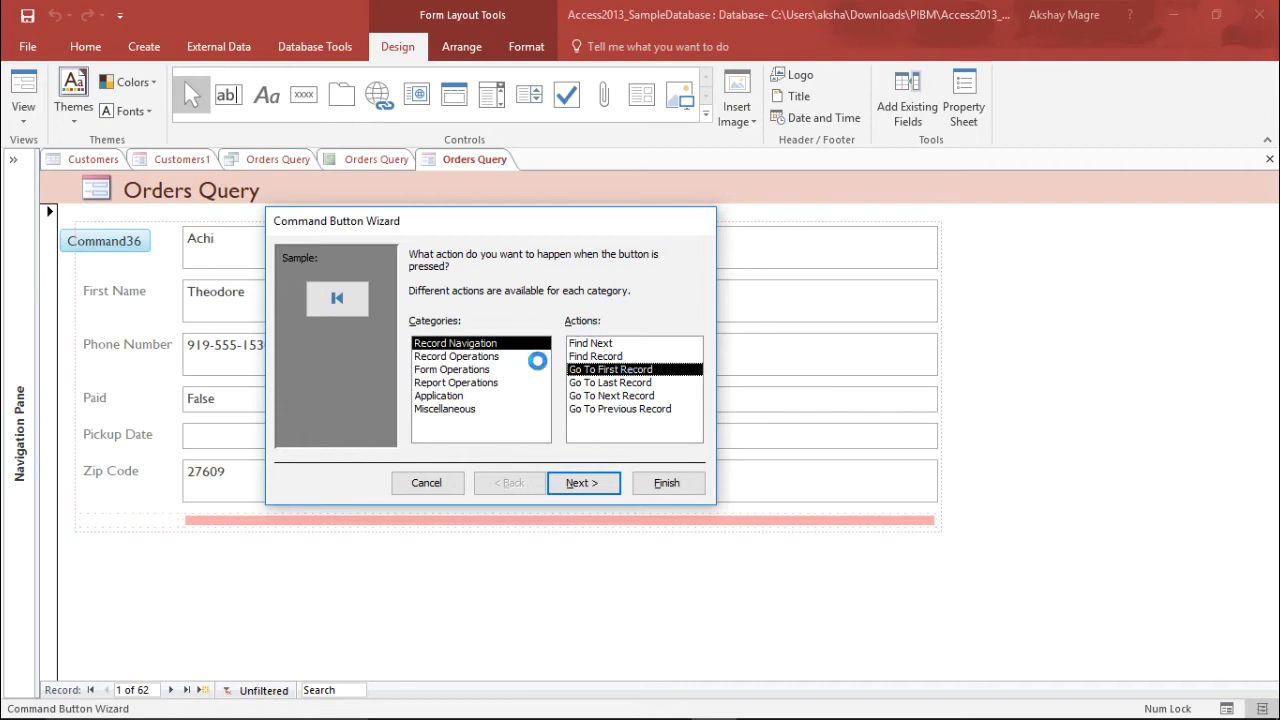
left_click(583, 482)
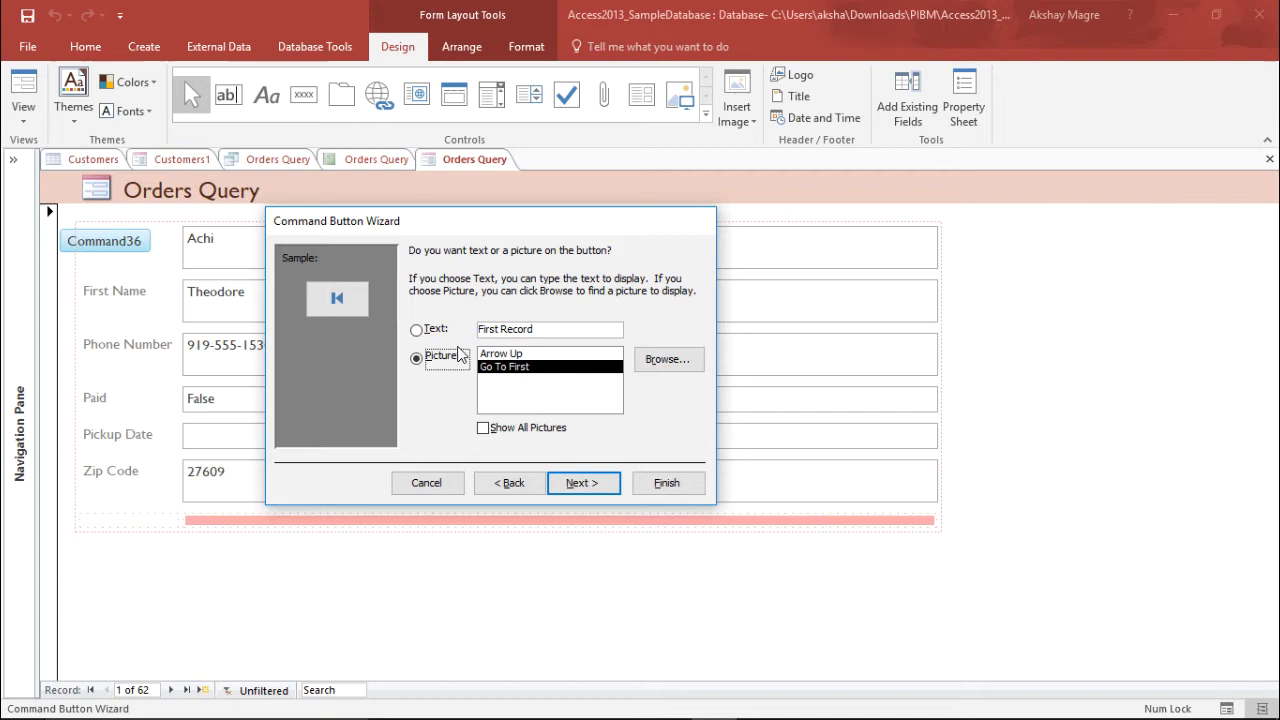
left_click(417, 329)
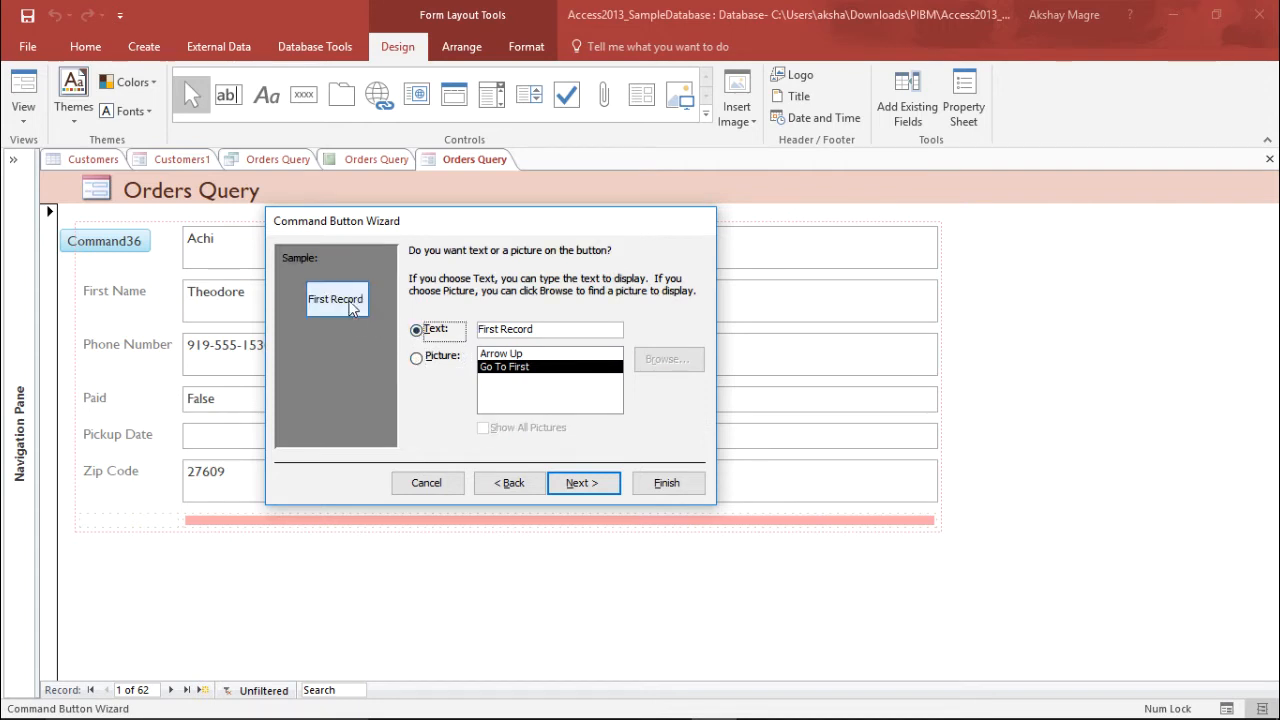
left_click(416, 358)
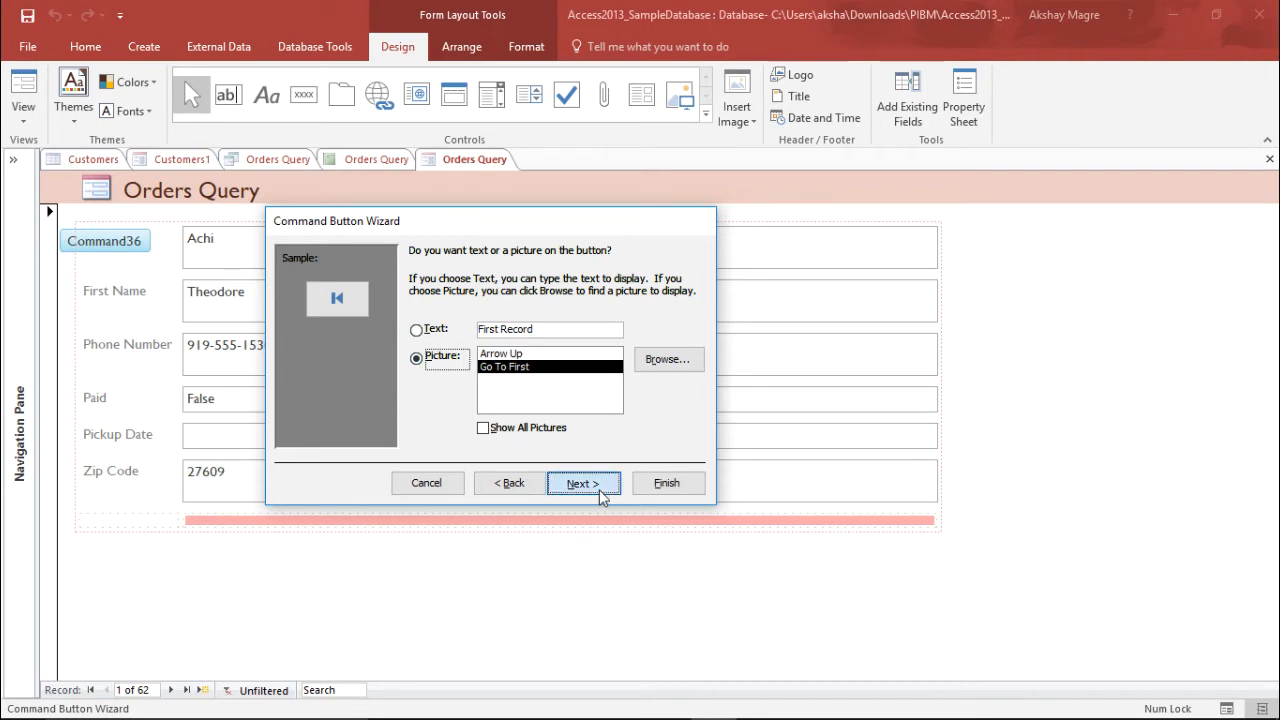
left_click(583, 483)
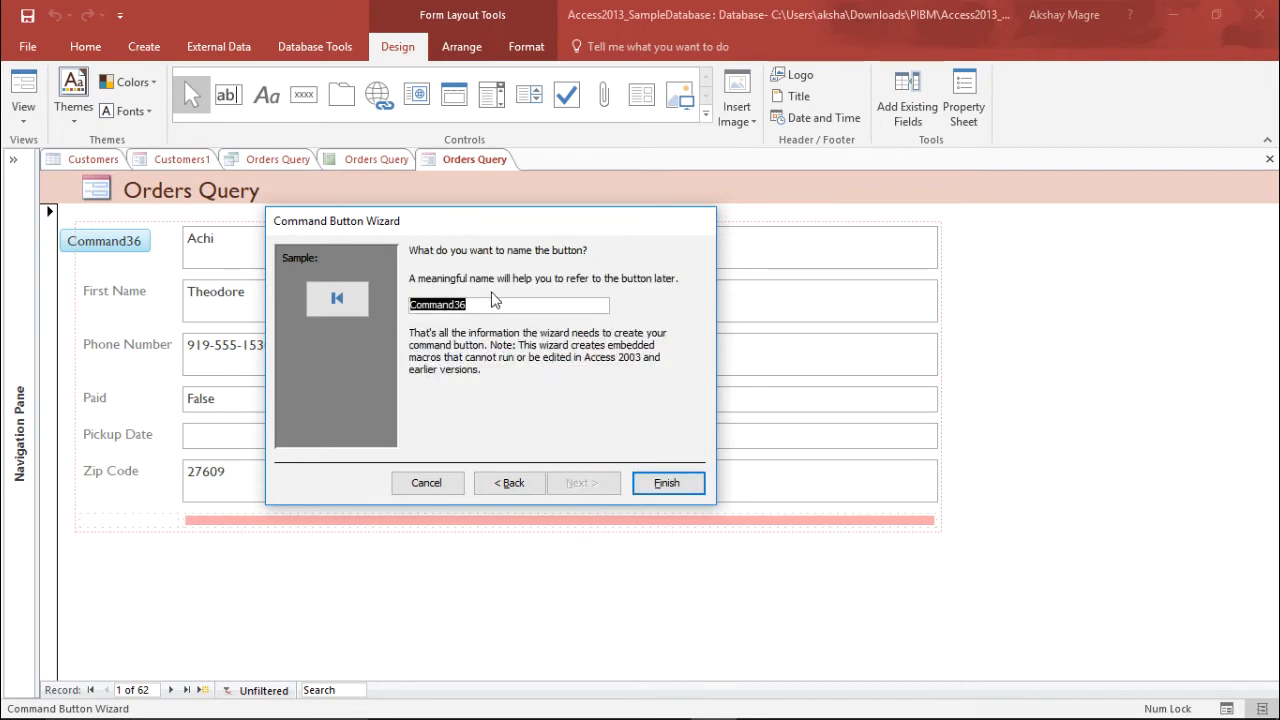
- Name the button 'Go To First Record'
type("Go")
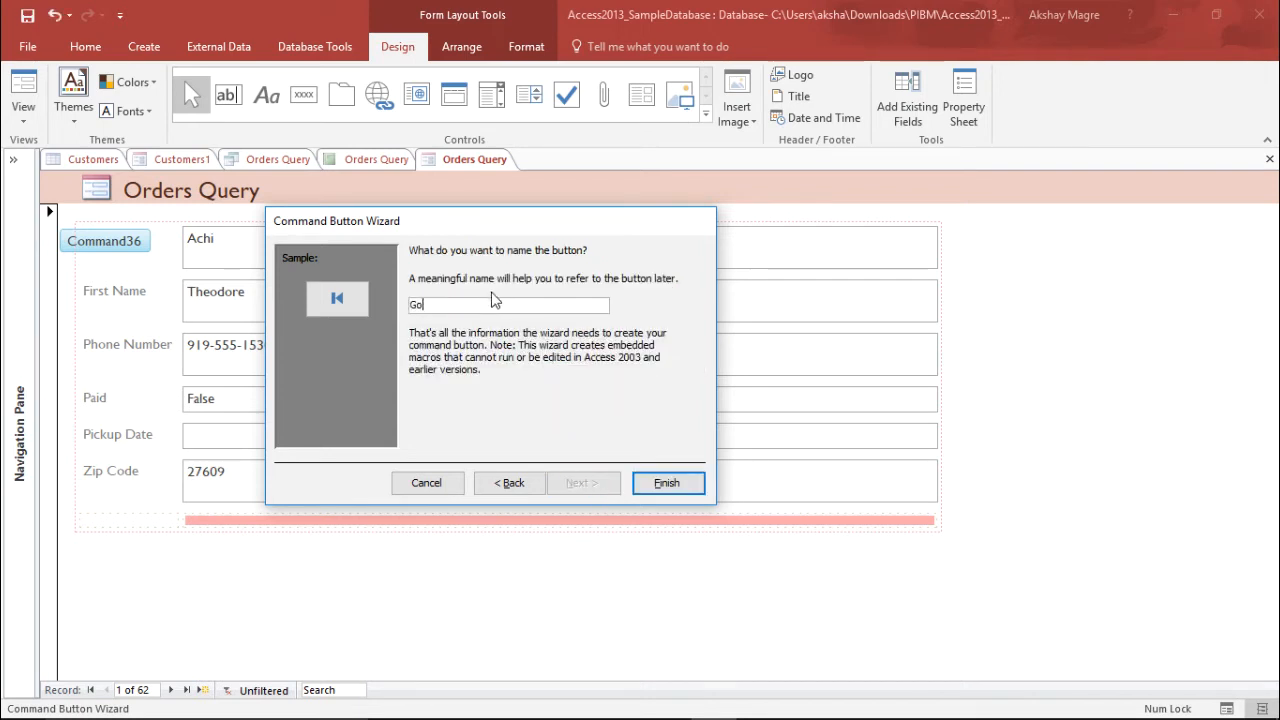
type("To")
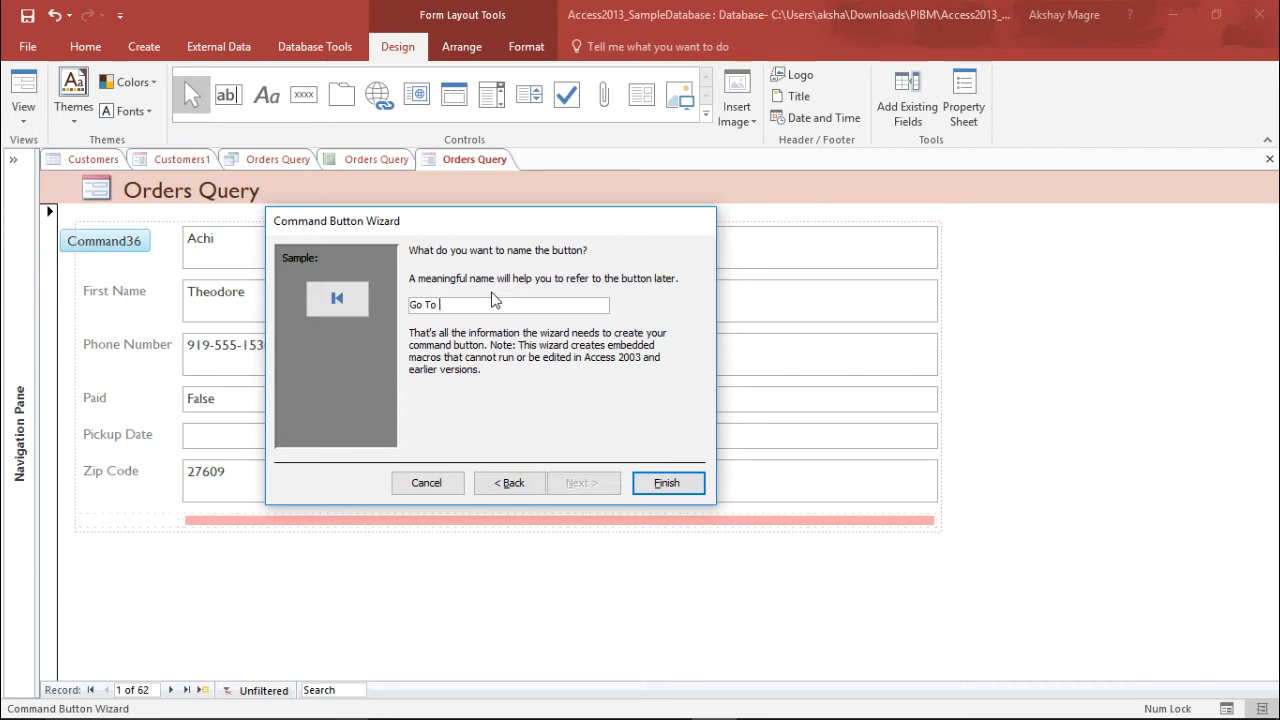
type("Fir")
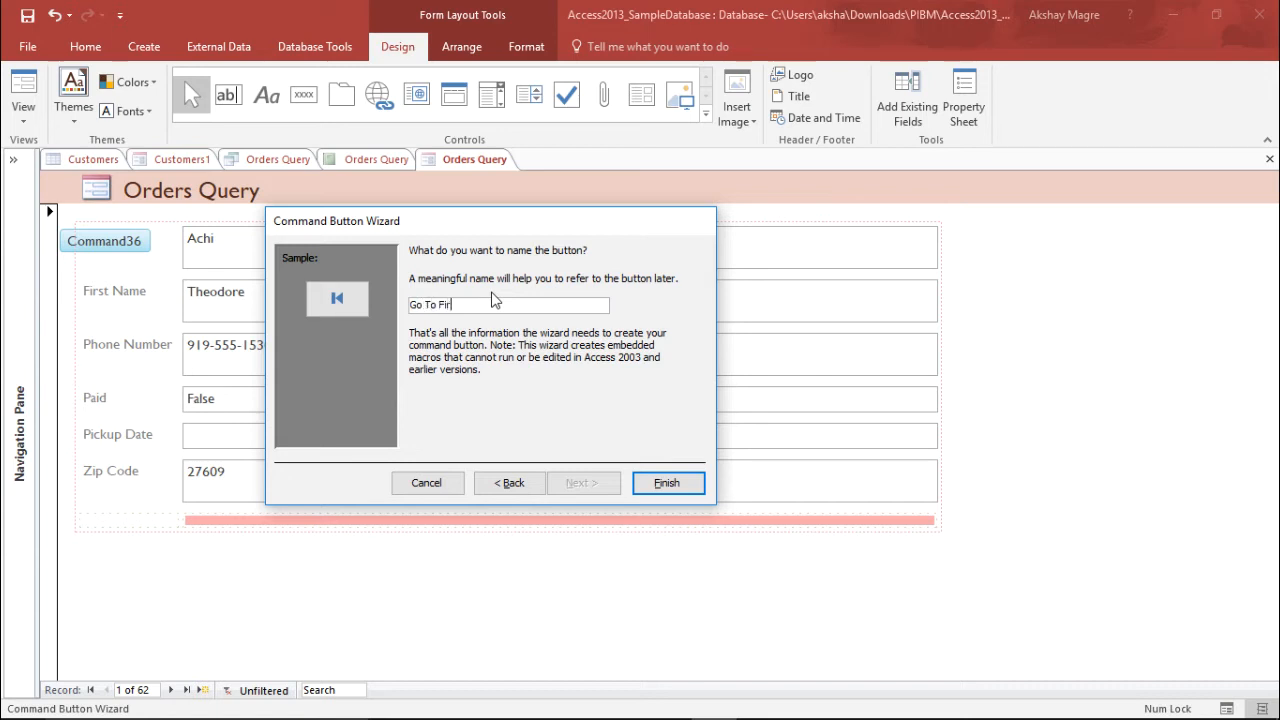
type("st")
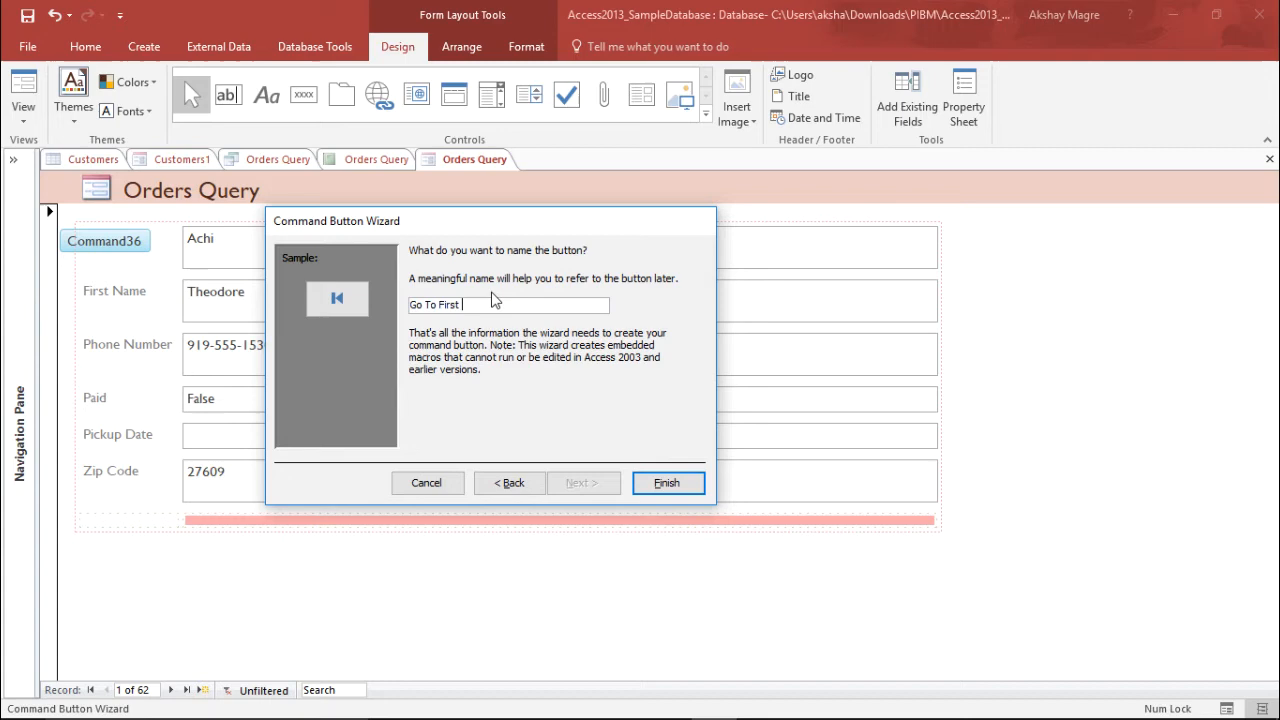
type("Record")
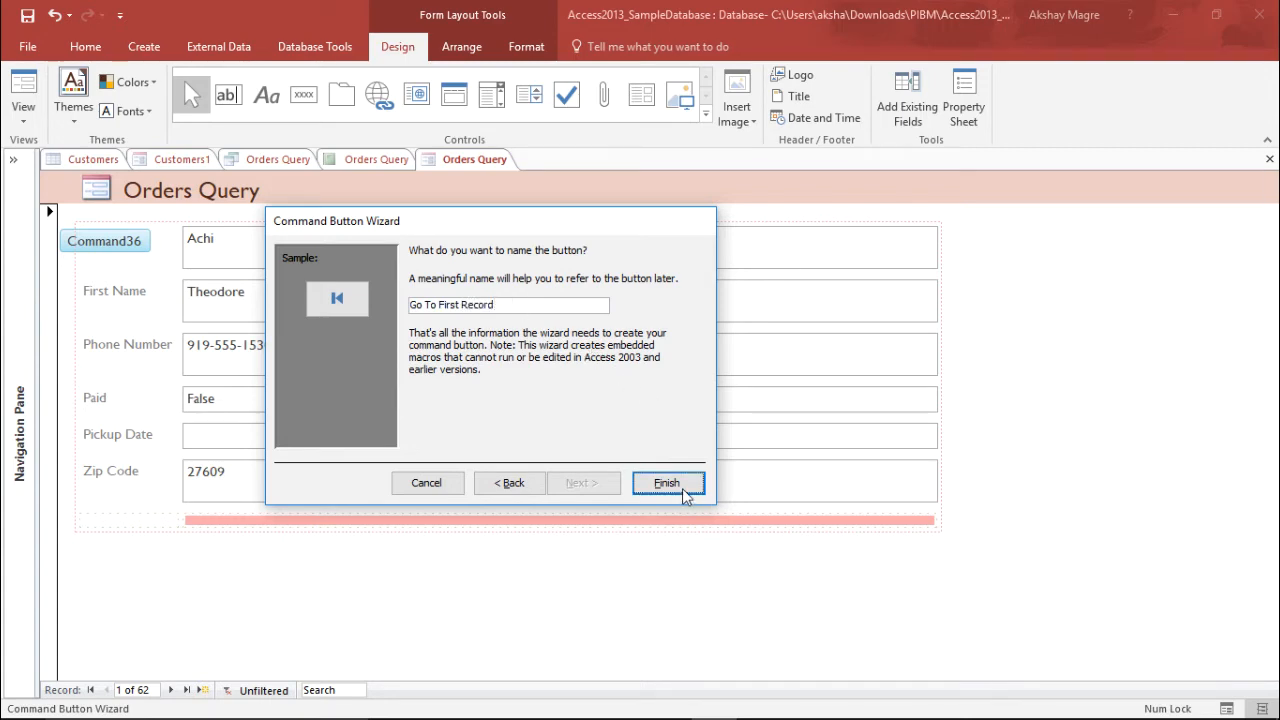
- Finish the first-record button, narrow the field column, and add two empty layout columns
left_click(667, 482)
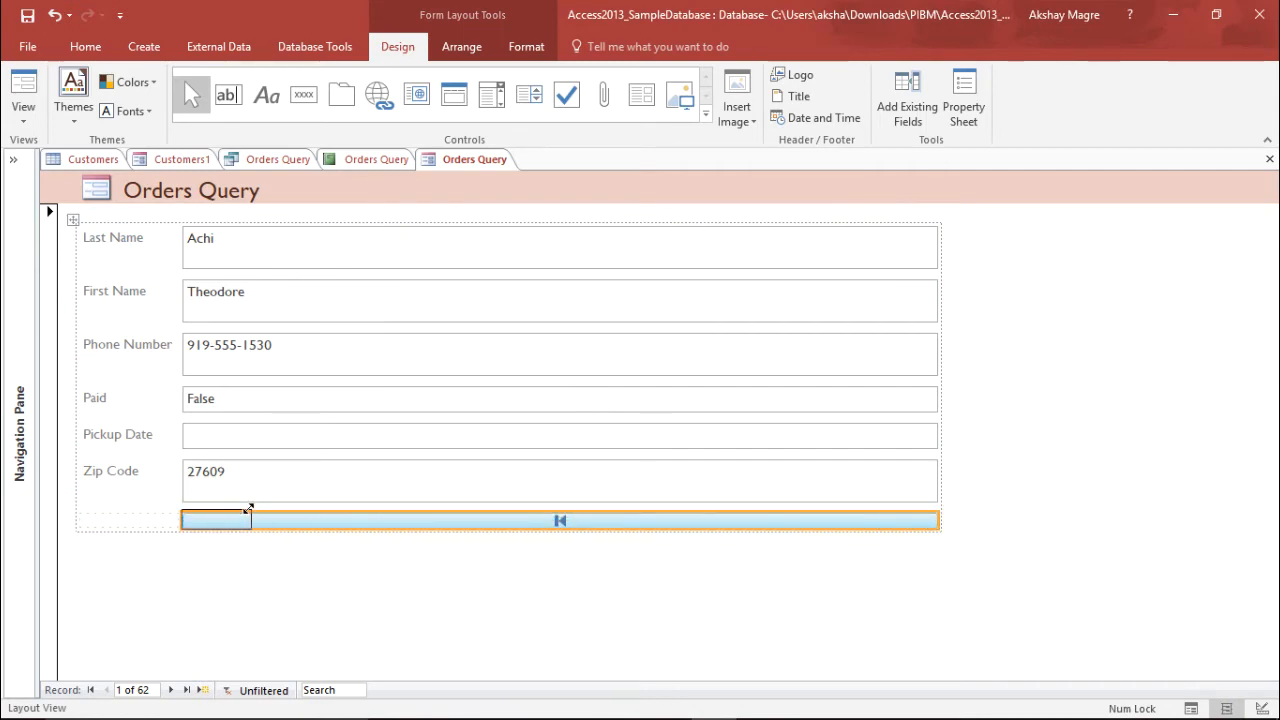
left_click_drag(935, 519, 253, 519)
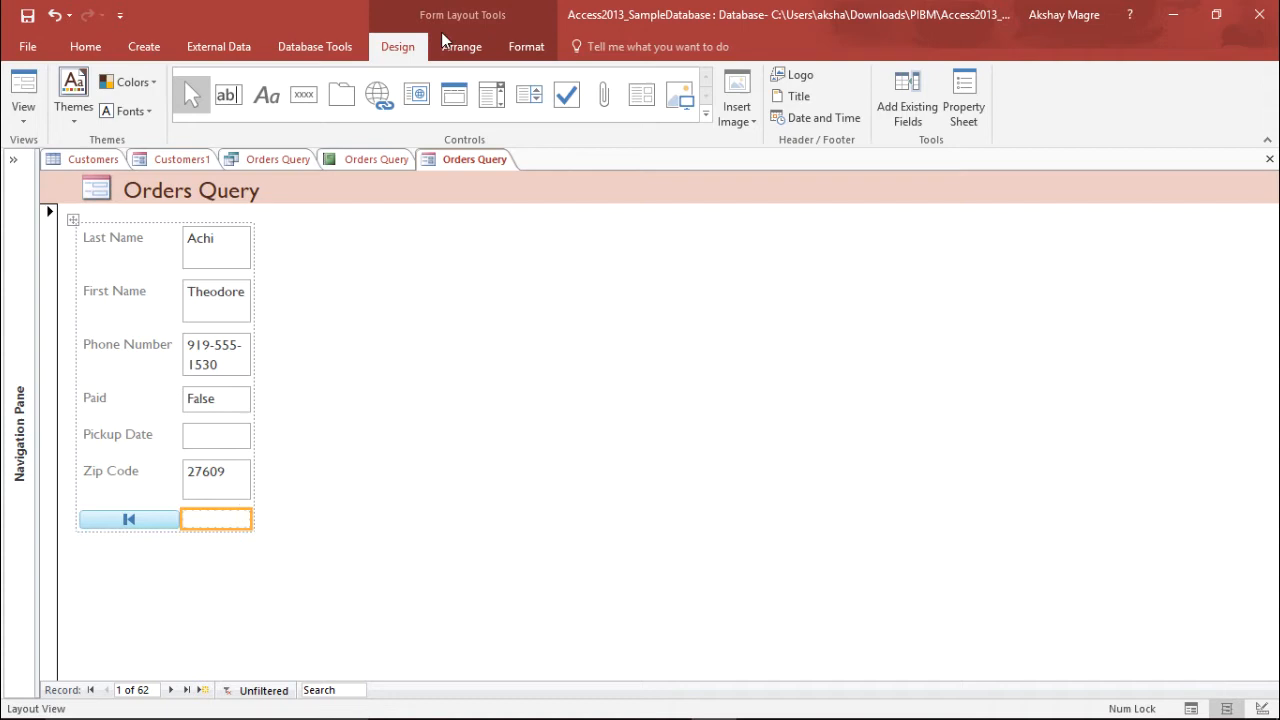
left_click(461, 46)
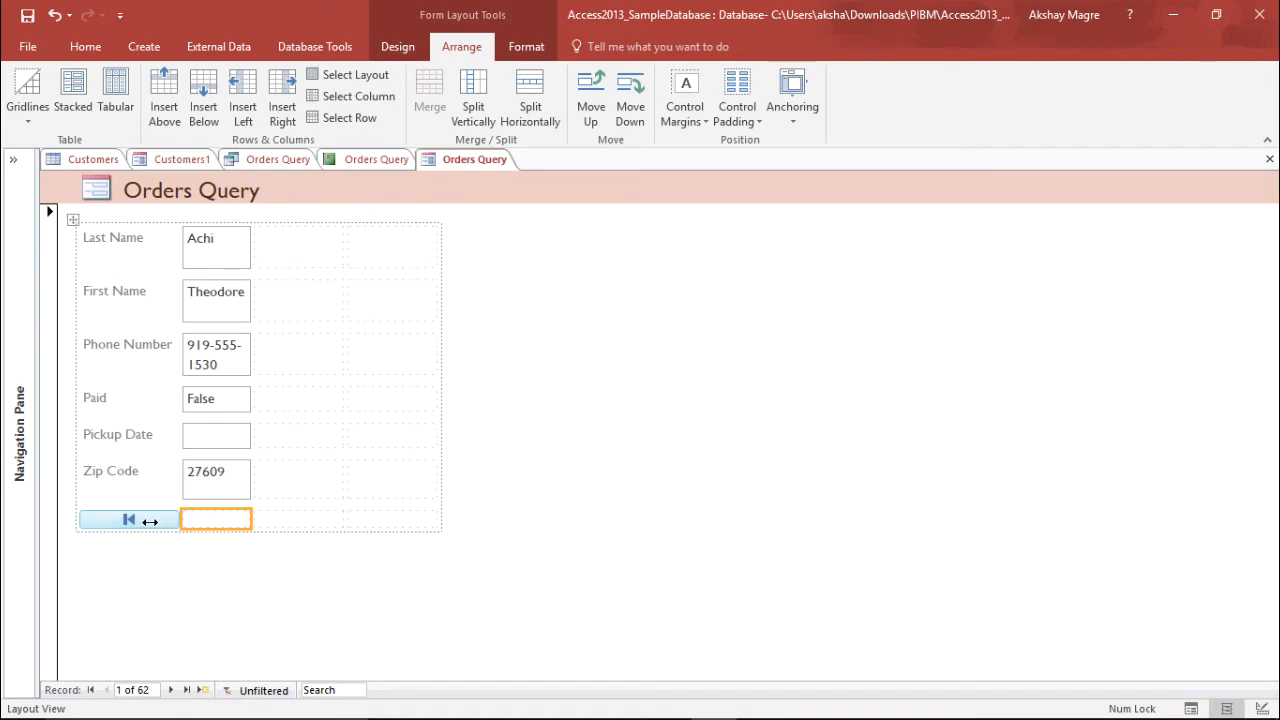
mouse_move(258, 481)
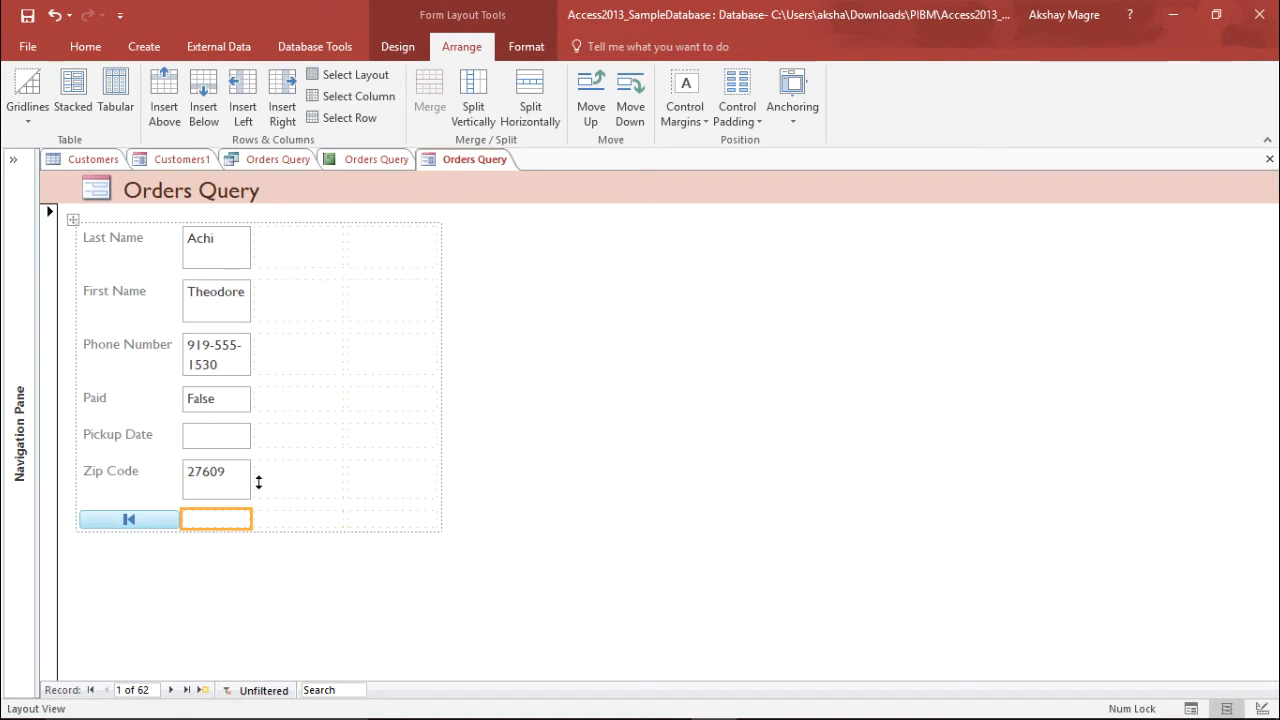
left_click(397, 46)
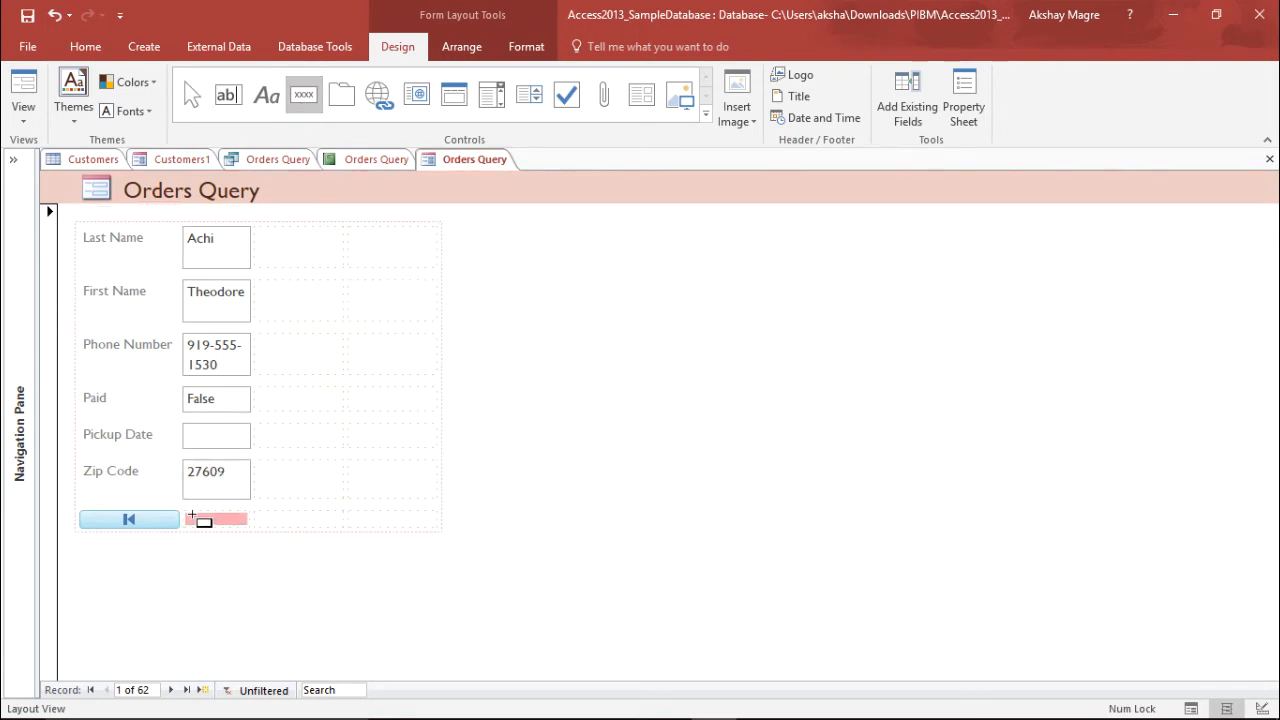
- Set a new command button to Go To Last Record with a text caption
left_click(215, 518)
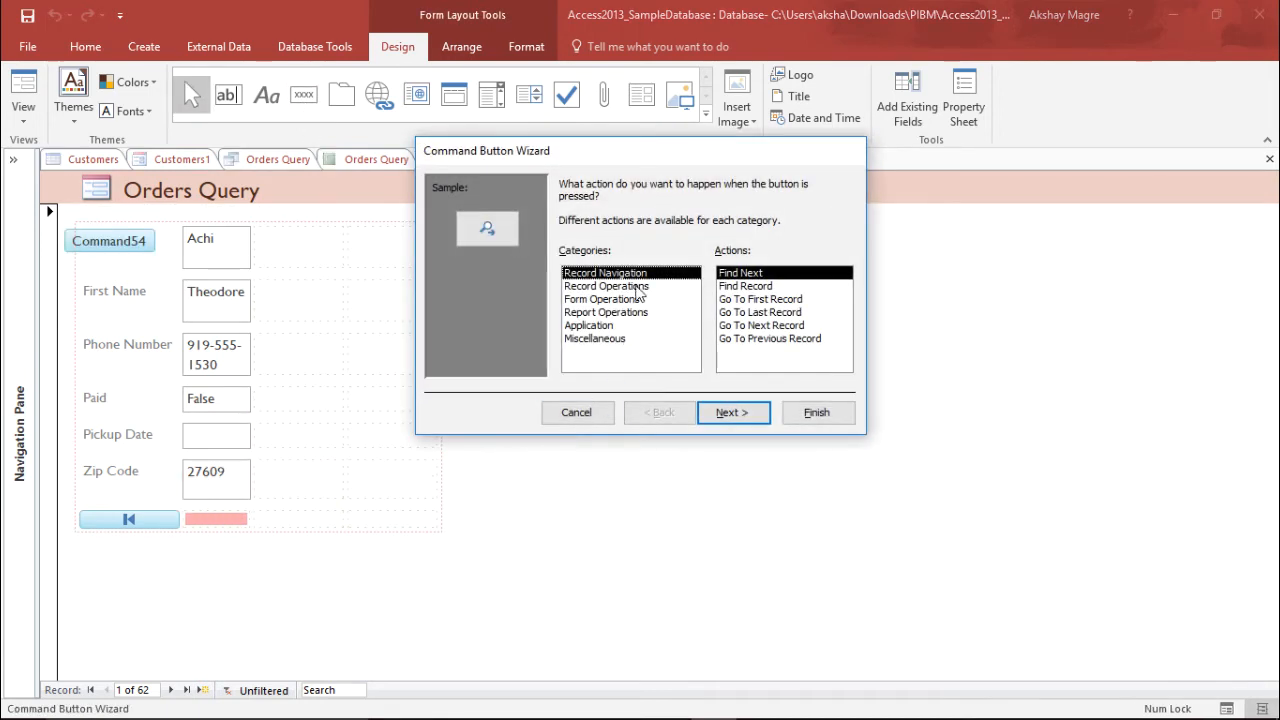
left_click(760, 312)
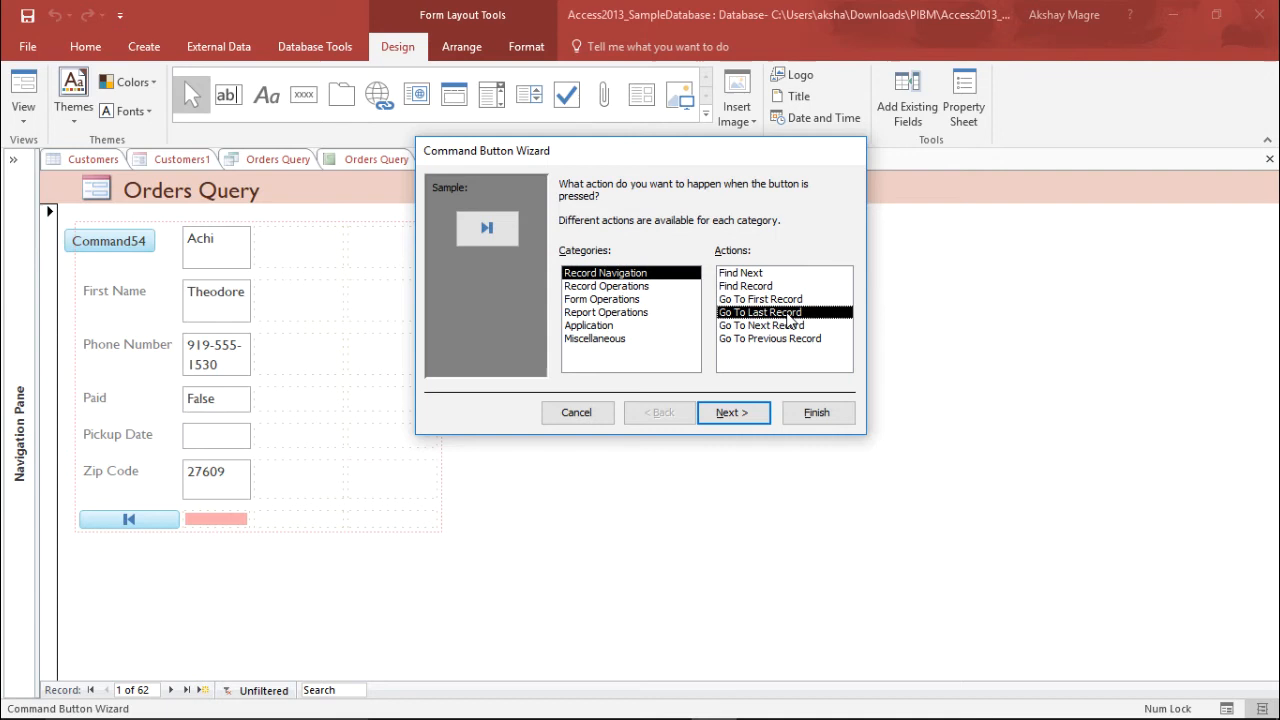
mouse_move(745, 273)
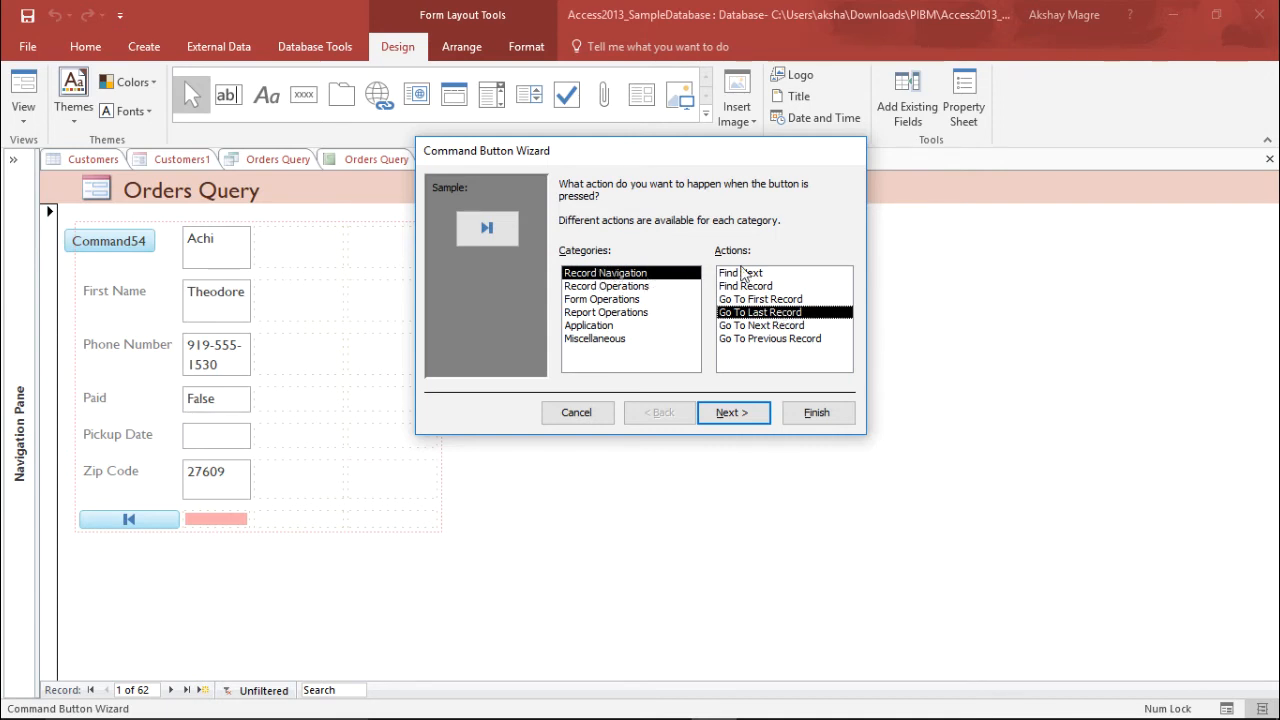
left_click(732, 412)
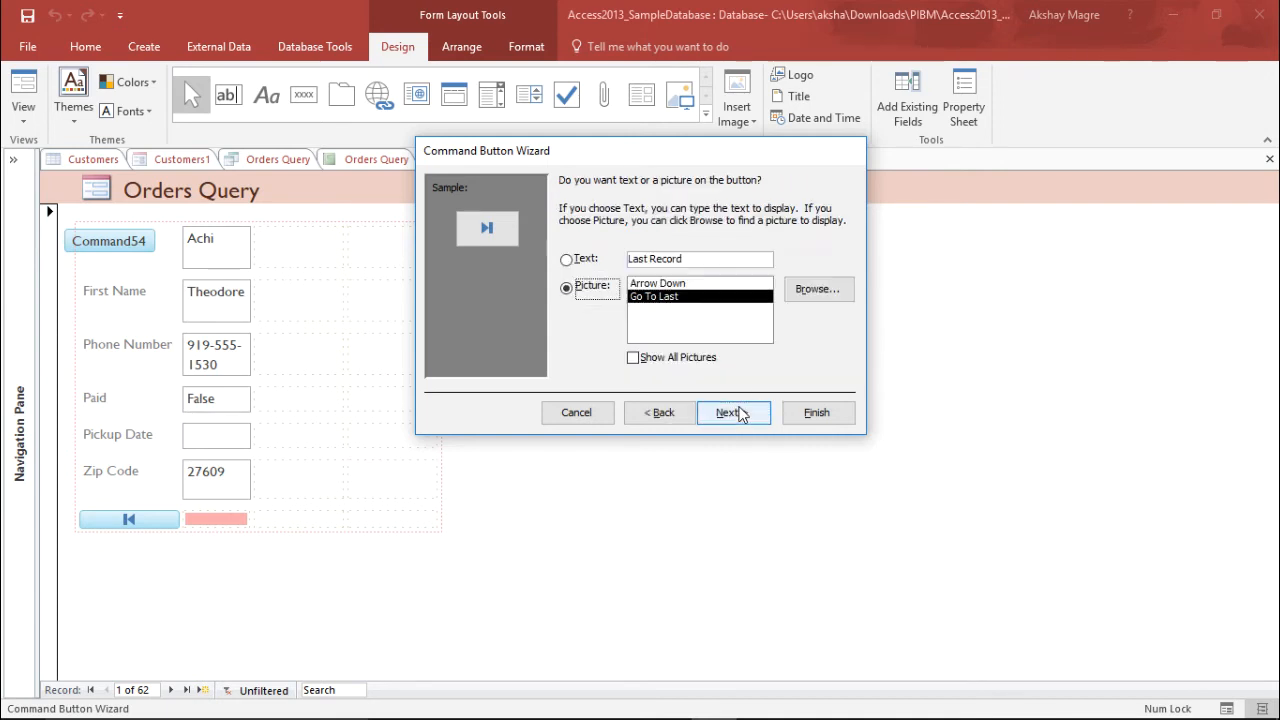
mouse_move(743, 310)
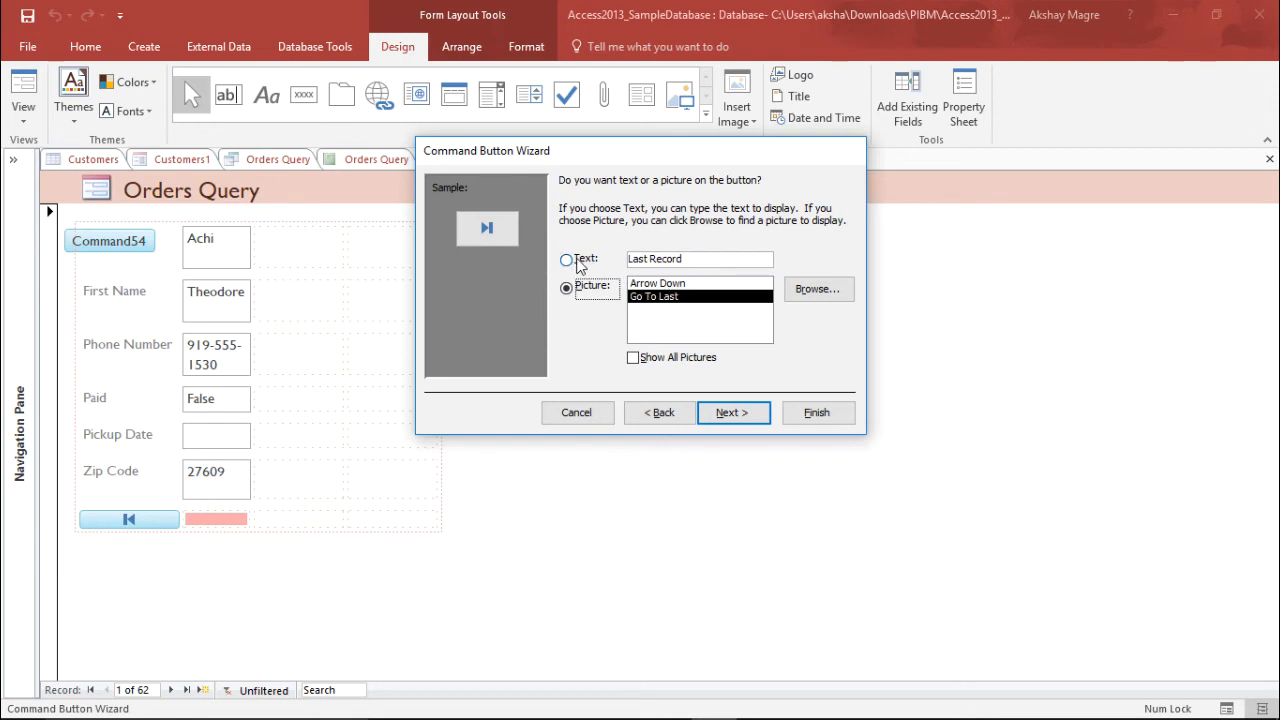
left_click(566, 259)
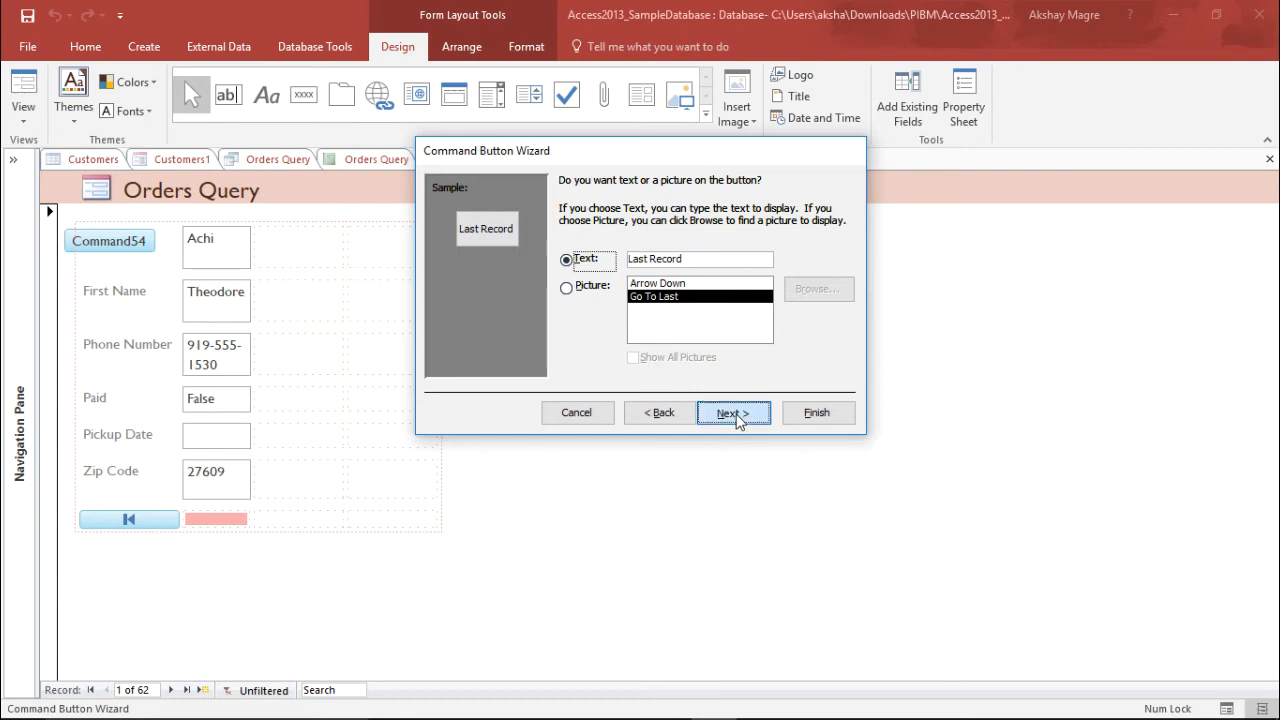
left_click(733, 413)
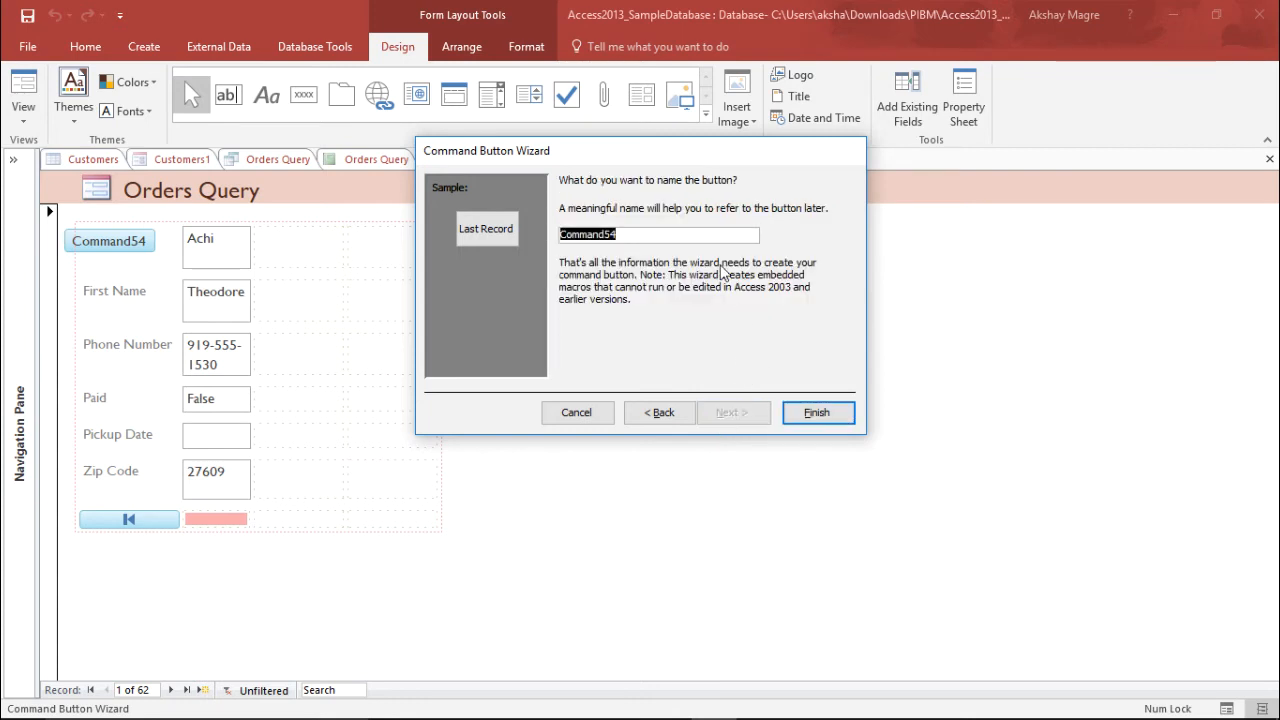
- Name the button 'Go To the Last Record' and finish the wizard
type("Go")
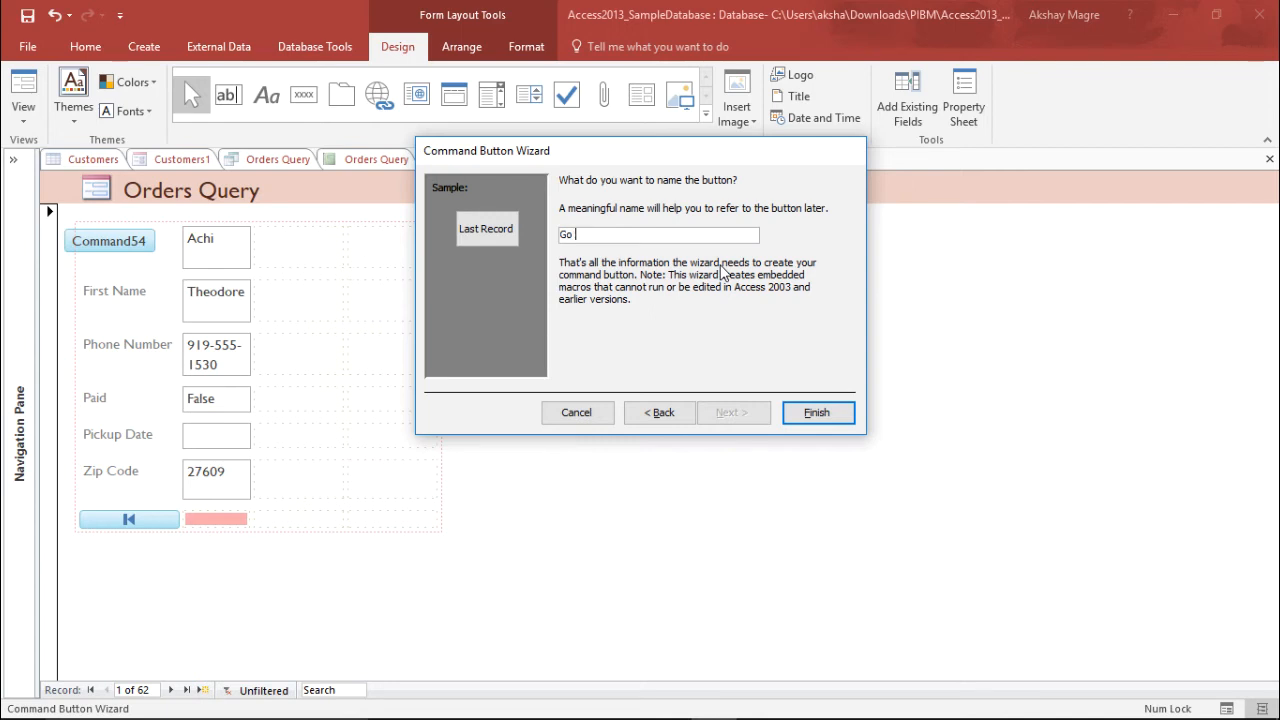
type("To the")
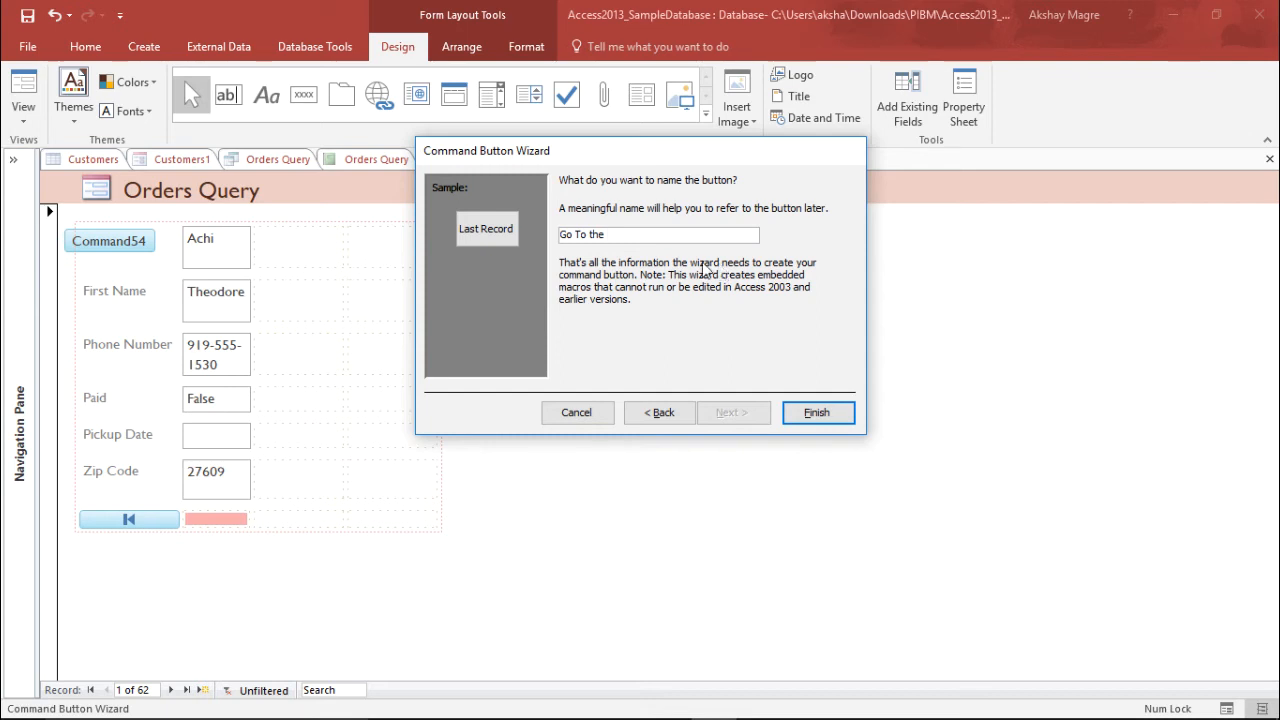
type("Last")
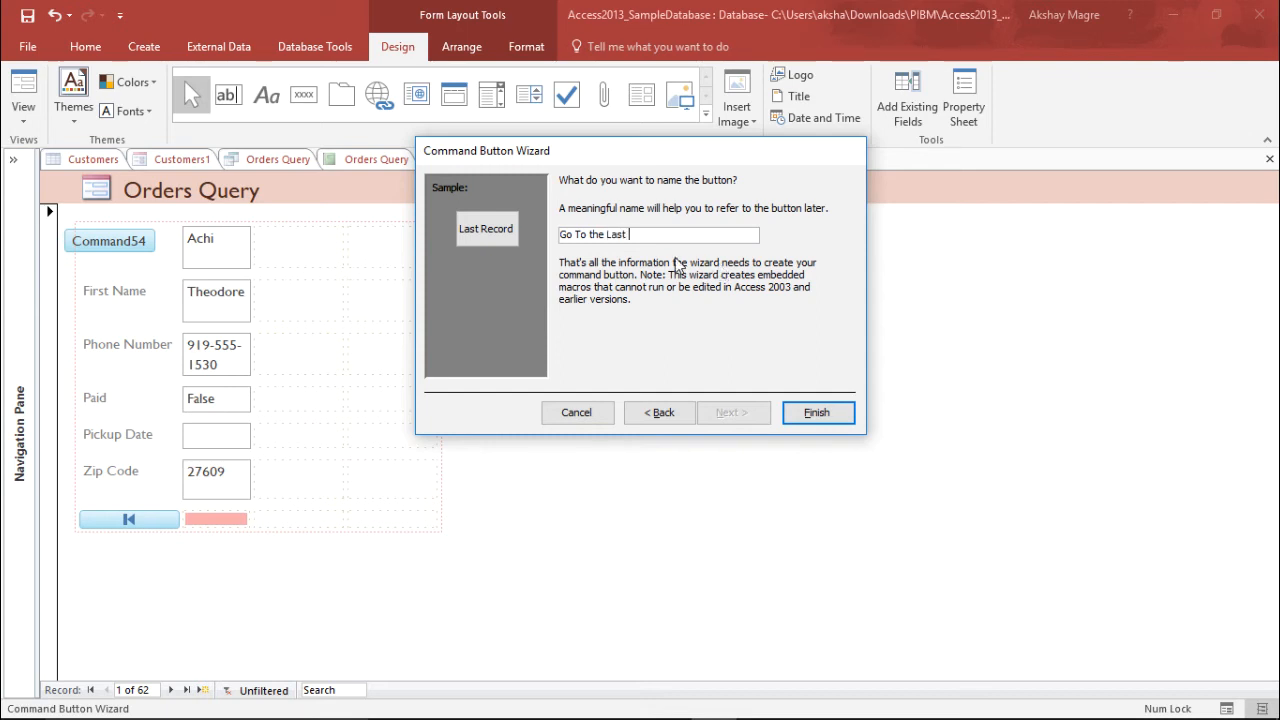
type("Record")
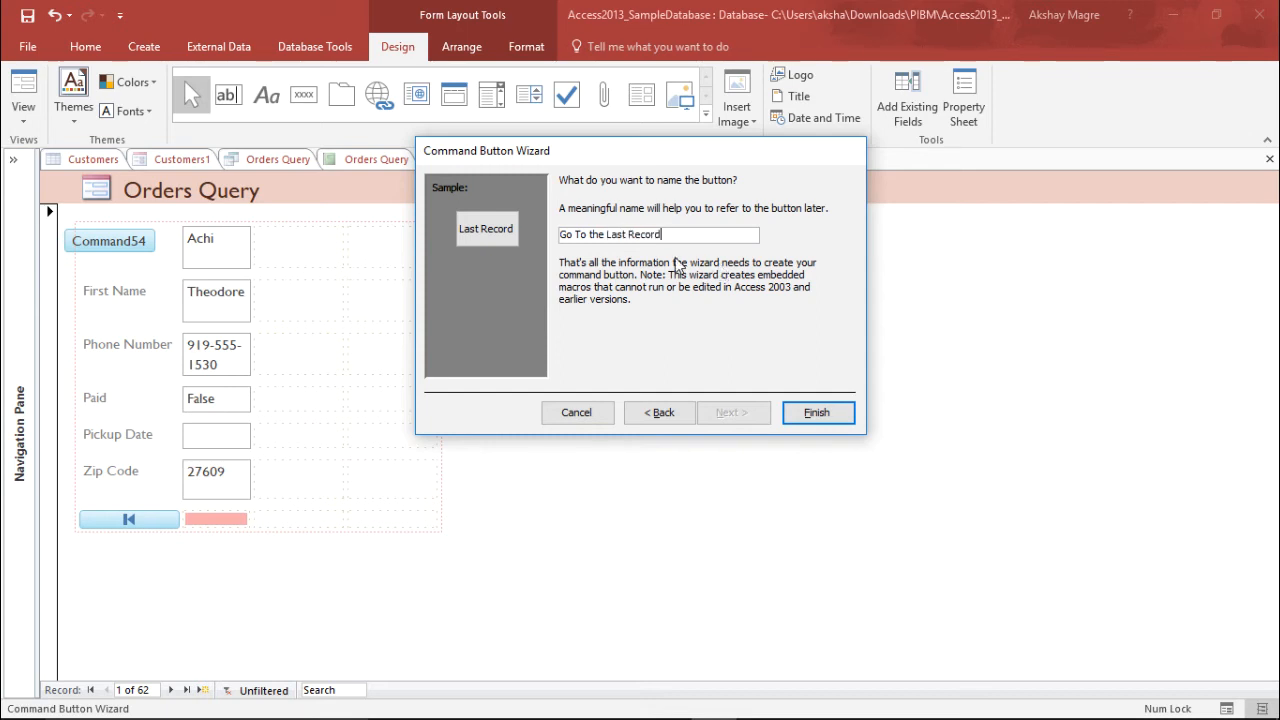
mouse_move(817, 412)
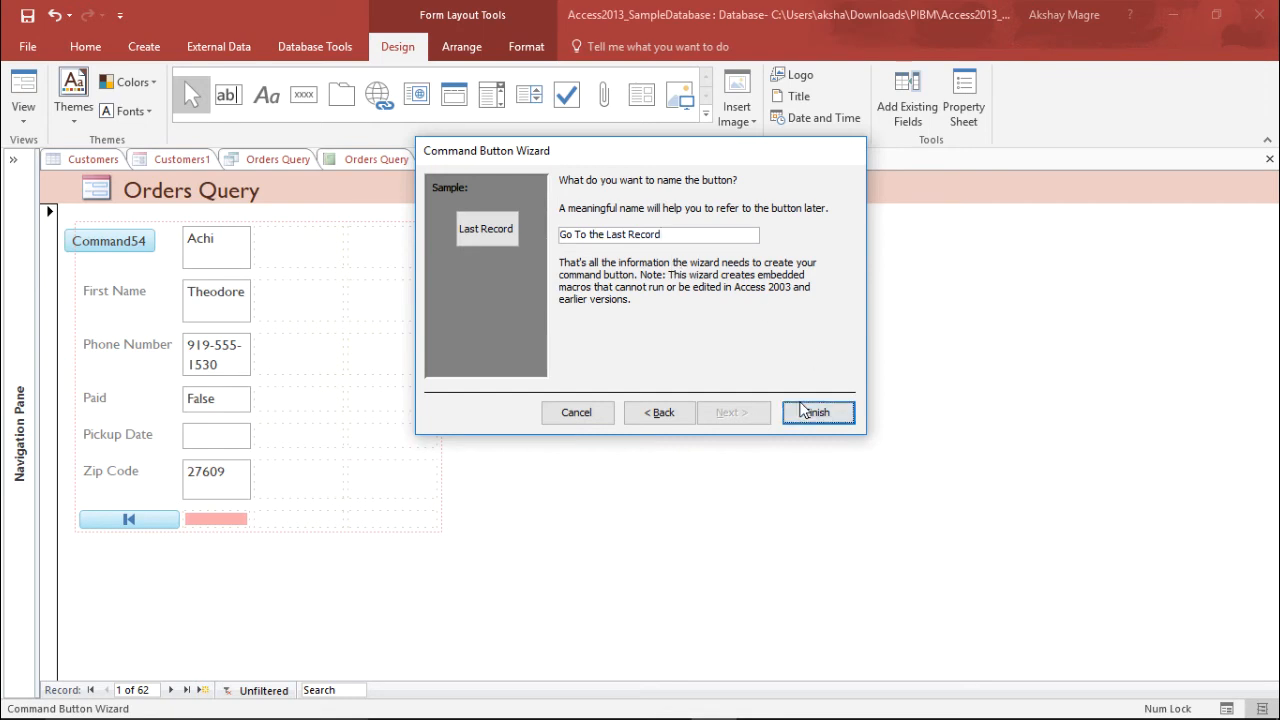
left_click(817, 412)
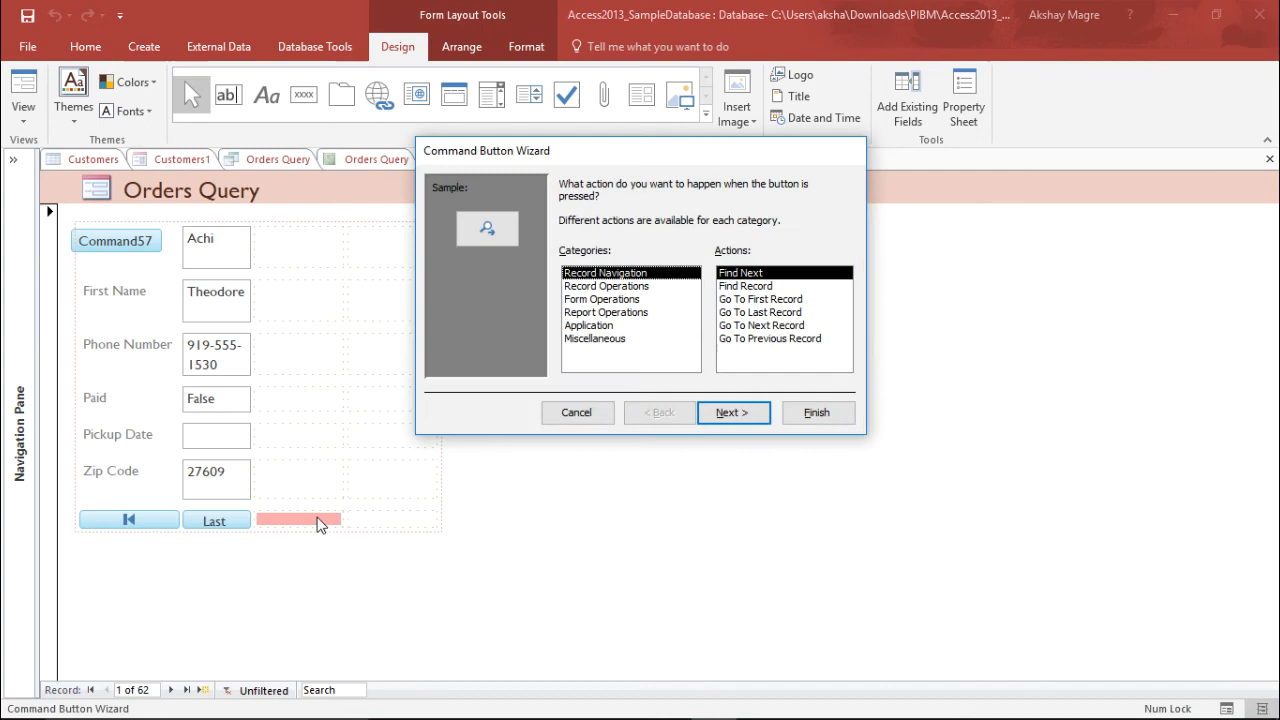
mouse_move(637, 291)
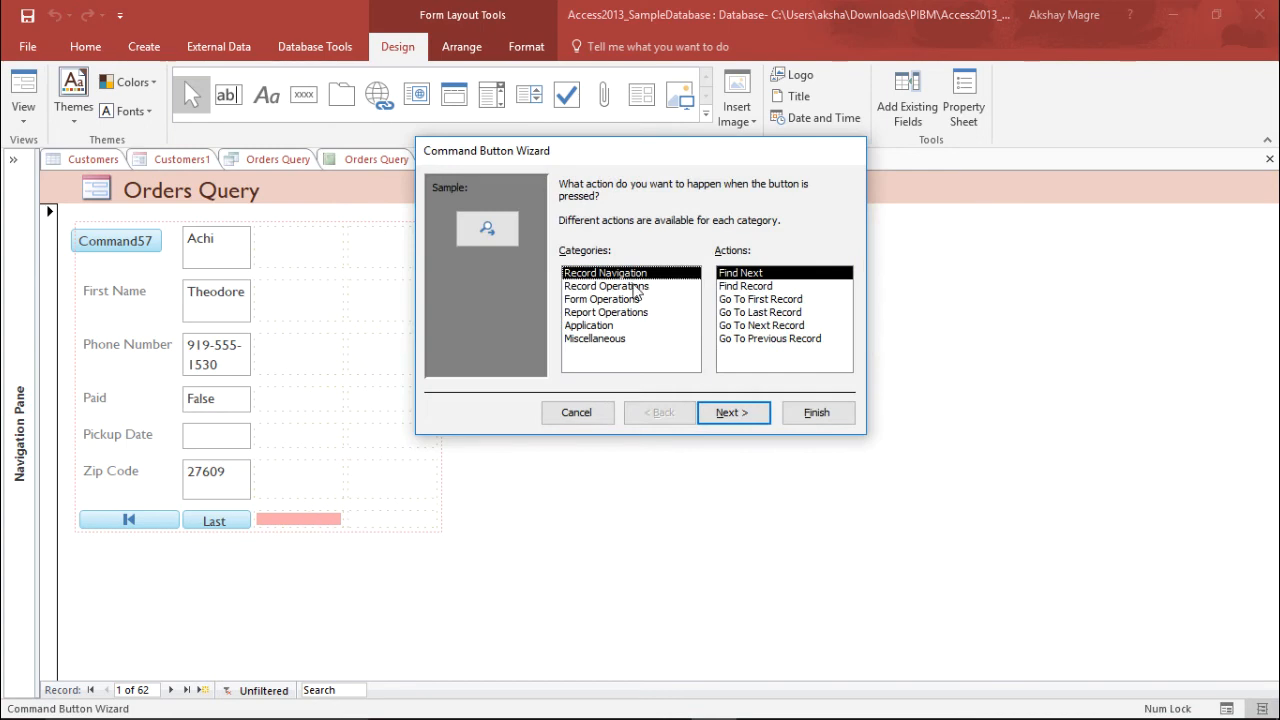
mouse_move(781, 342)
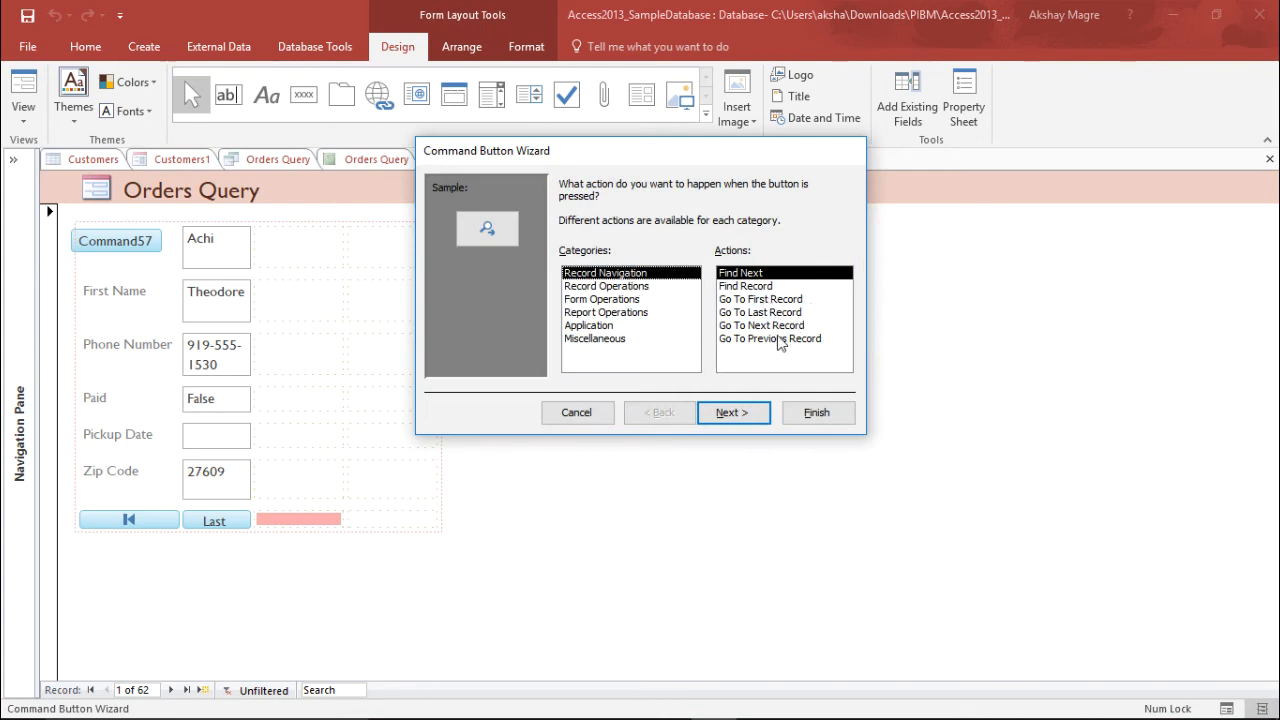
- Create a Go To Next Record button with its arrow picture, named Next Record
left_click(732, 412)
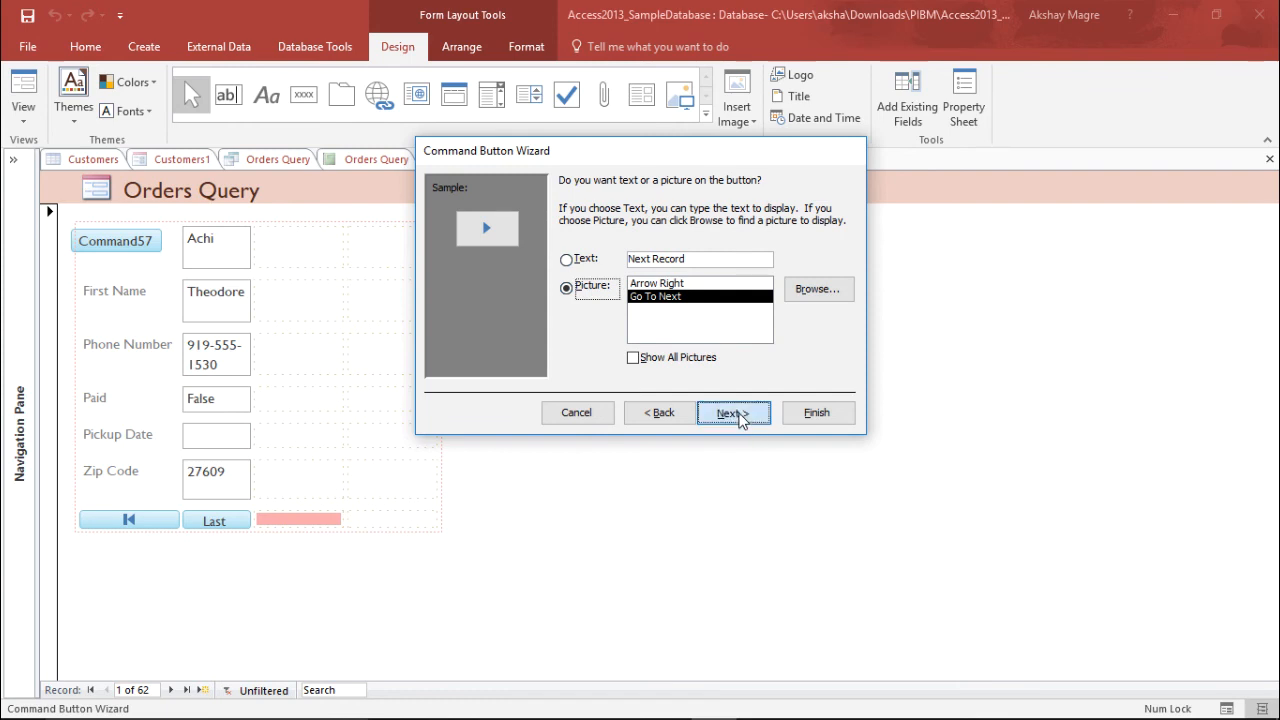
left_click(728, 412)
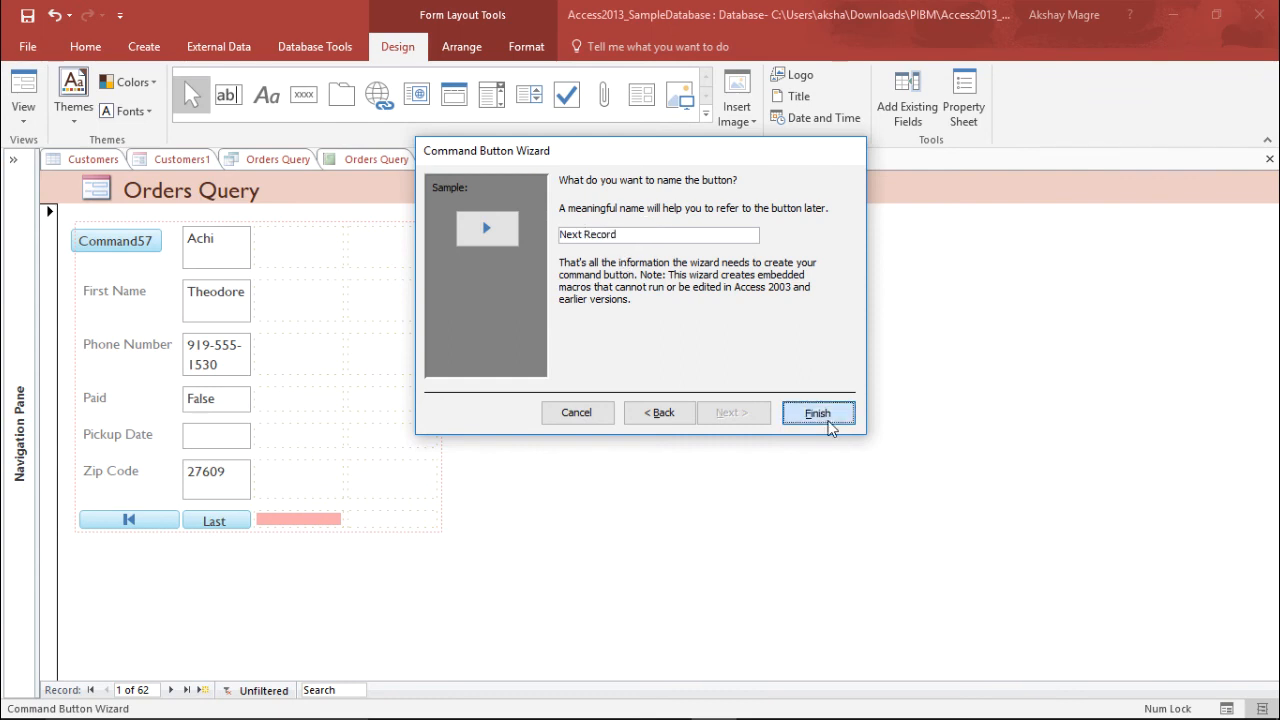
left_click(818, 413)
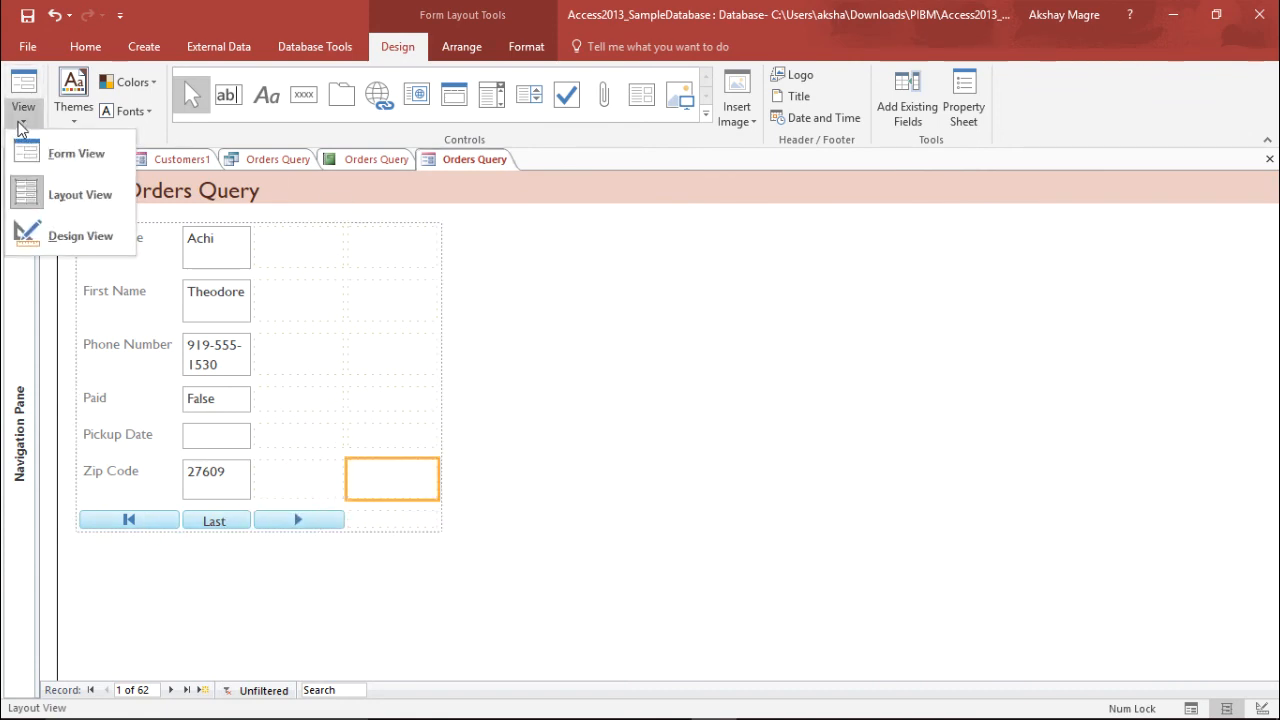
- Switch to Form View and test the Last (record 62) and First buttons
left_click(75, 153)
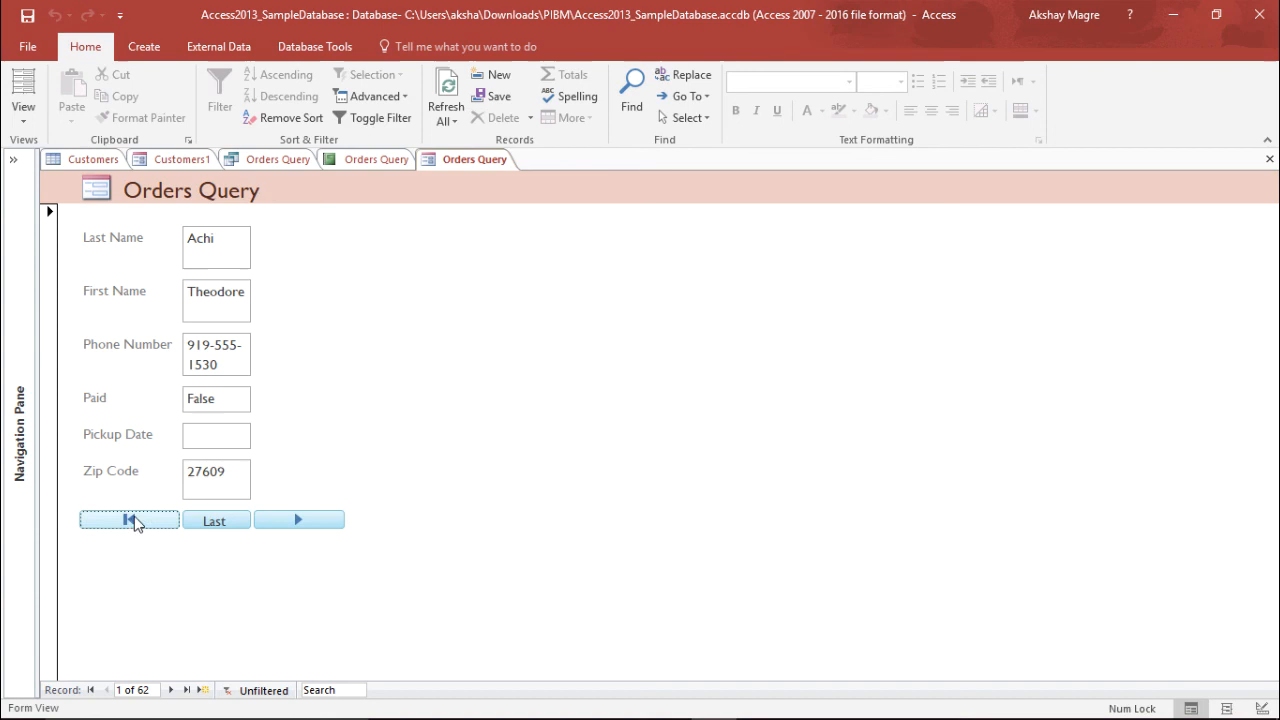
left_click(216, 519)
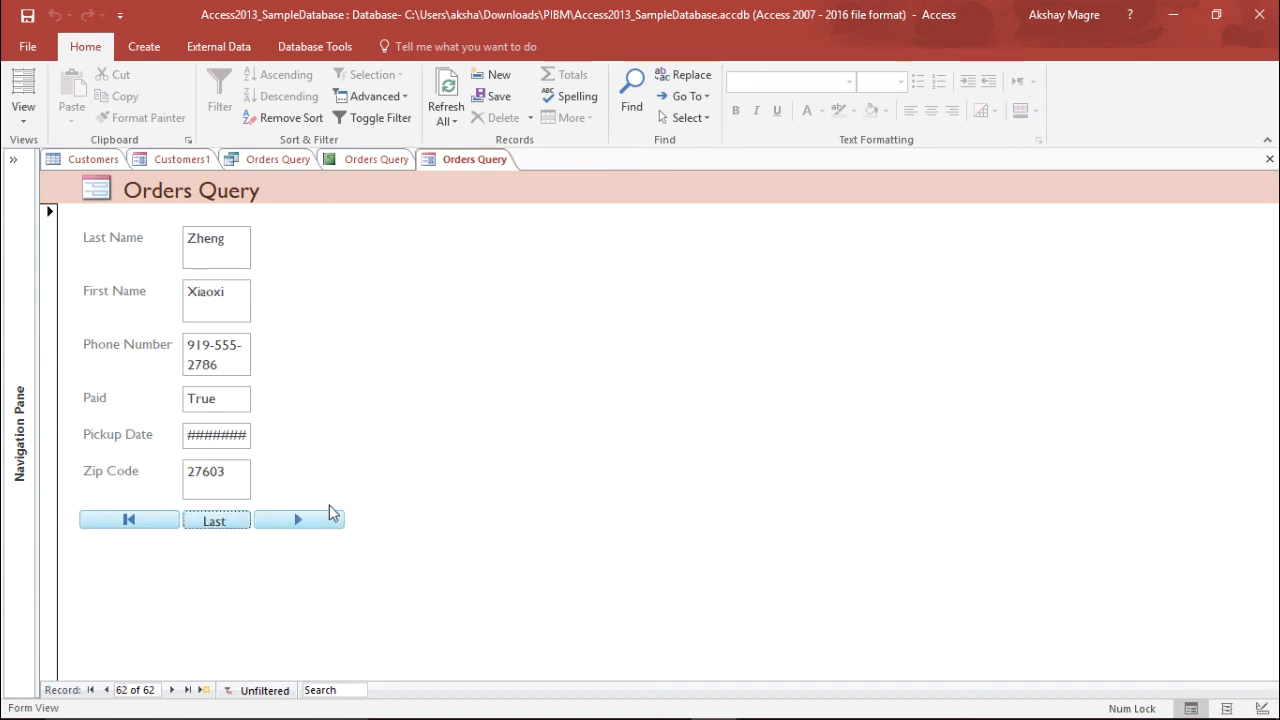
left_click(128, 519)
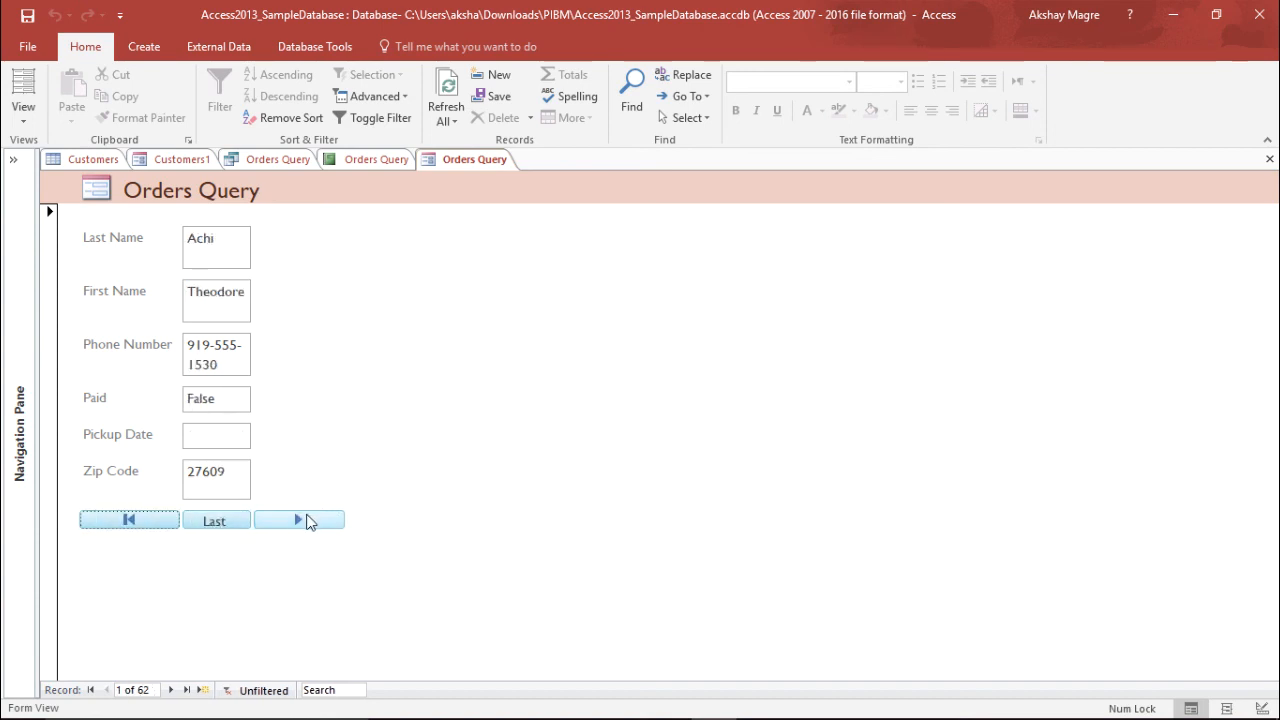
mouse_move(298, 520)
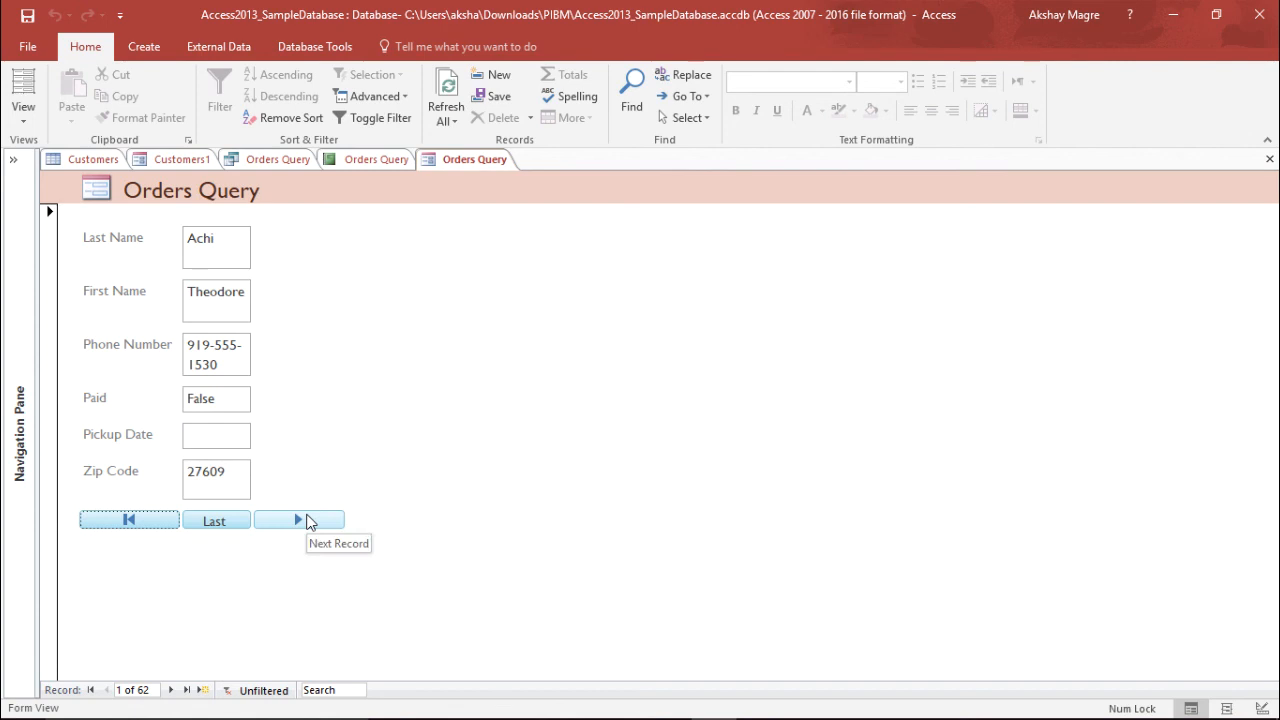
- Use the Next button repeatedly to step forward through the records
left_click(298, 519)
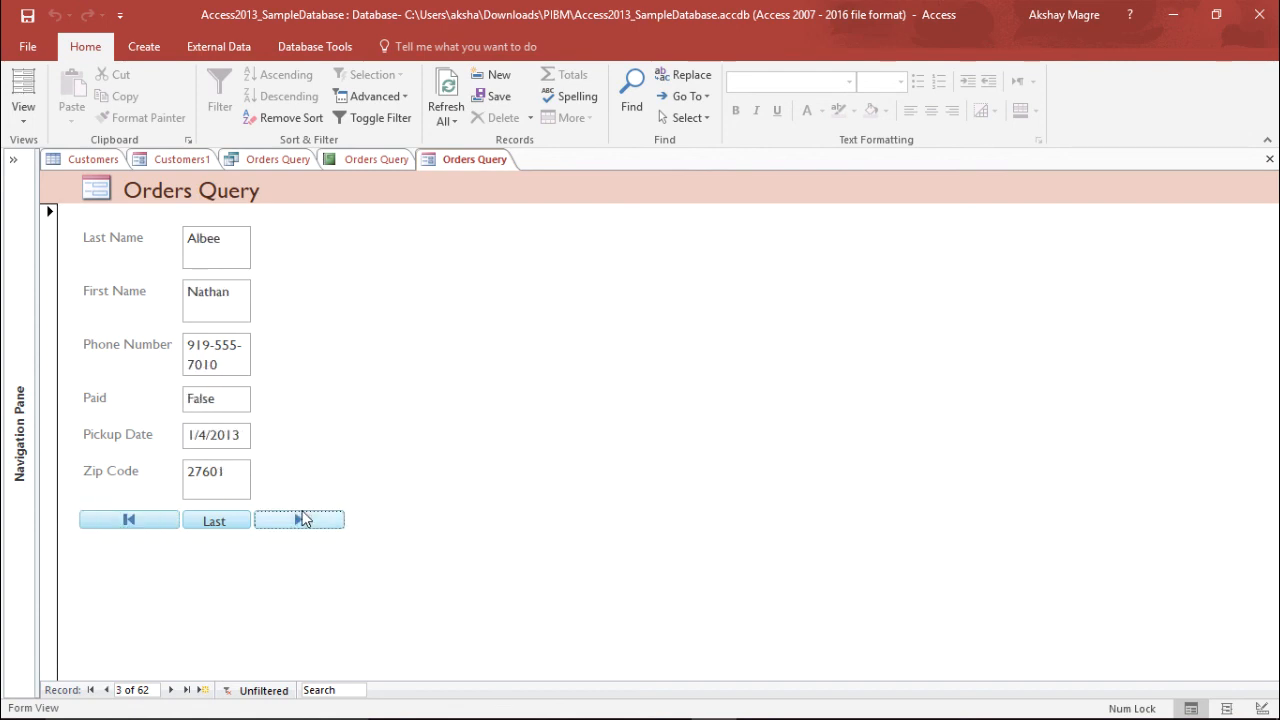
left_click(299, 519)
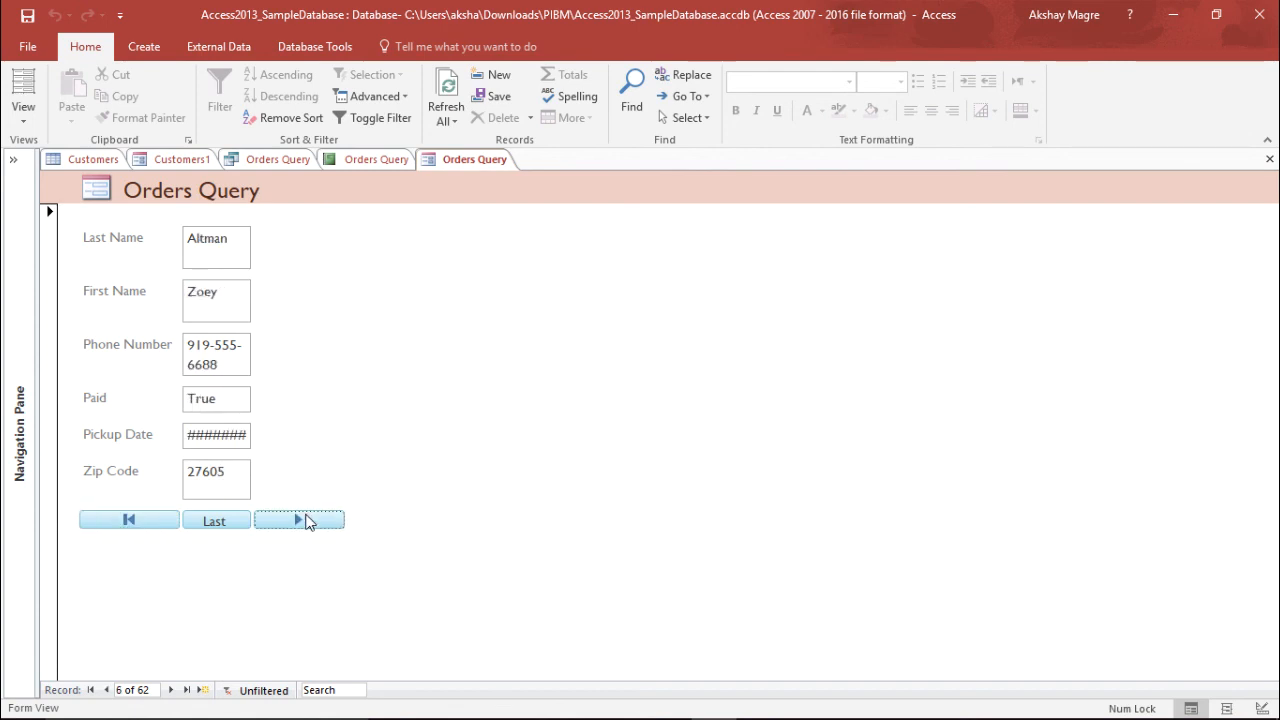
left_click(298, 520)
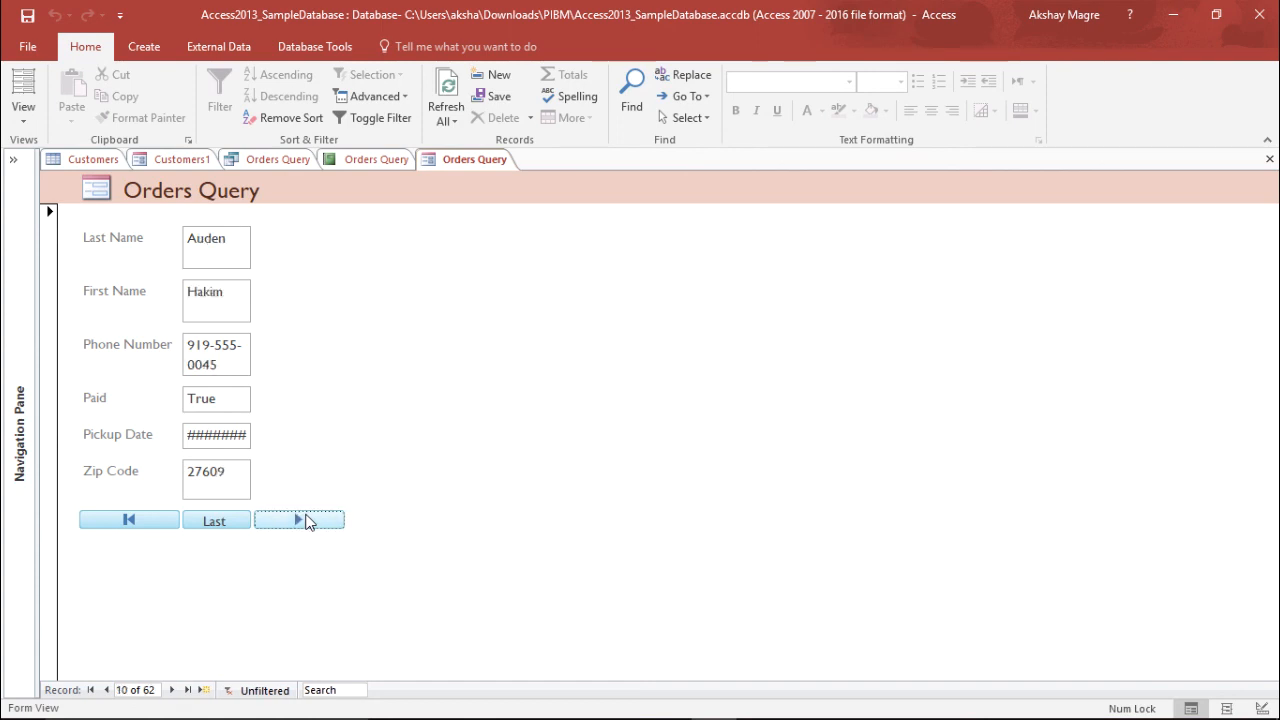
left_click(298, 519)
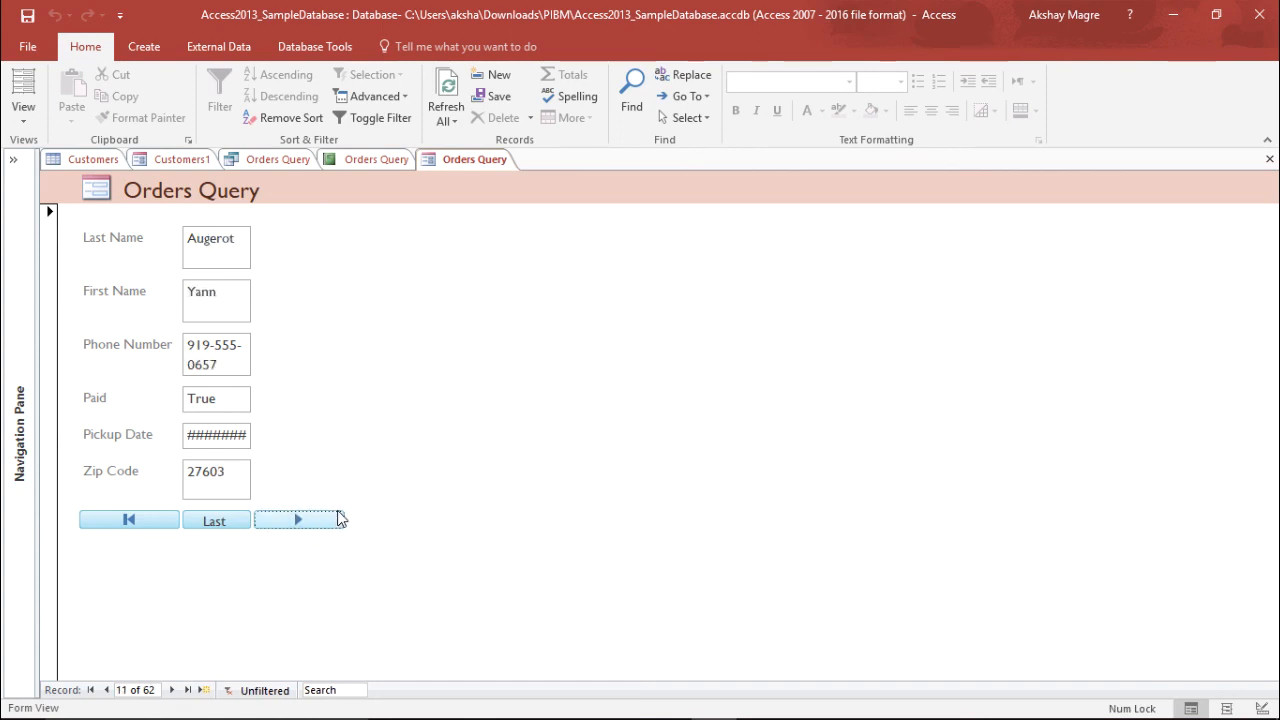
mouse_move(298, 519)
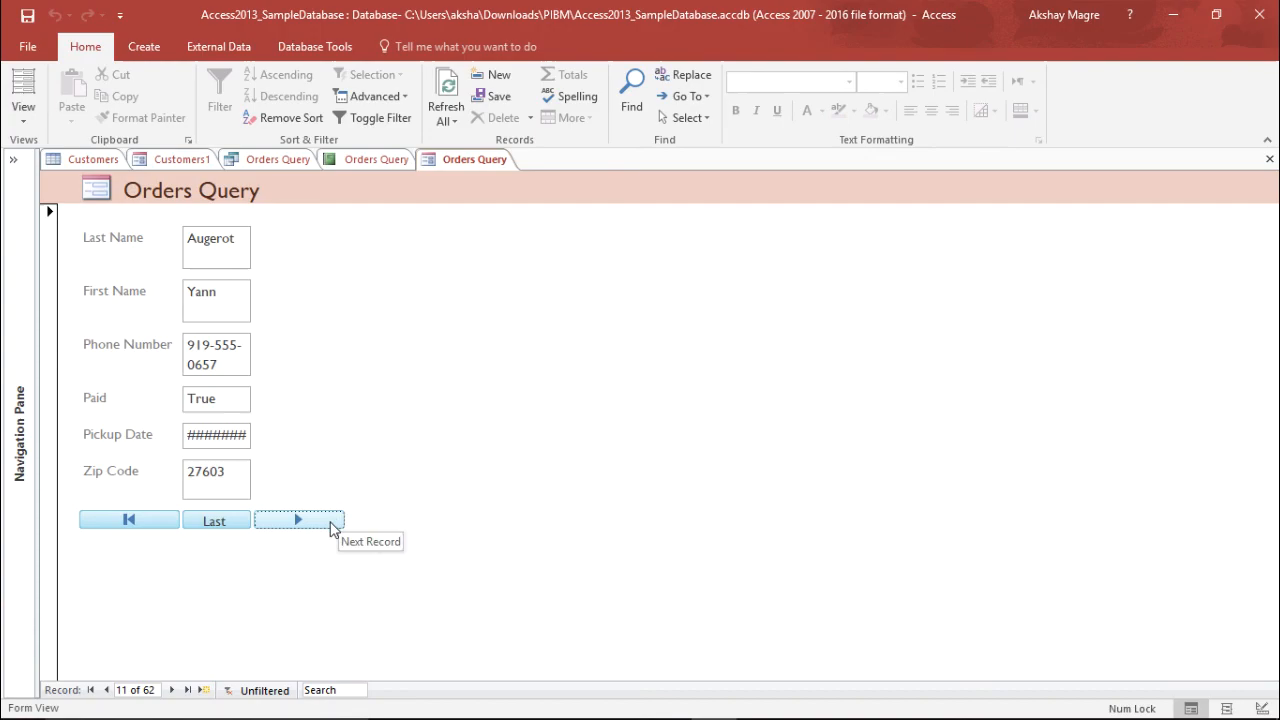